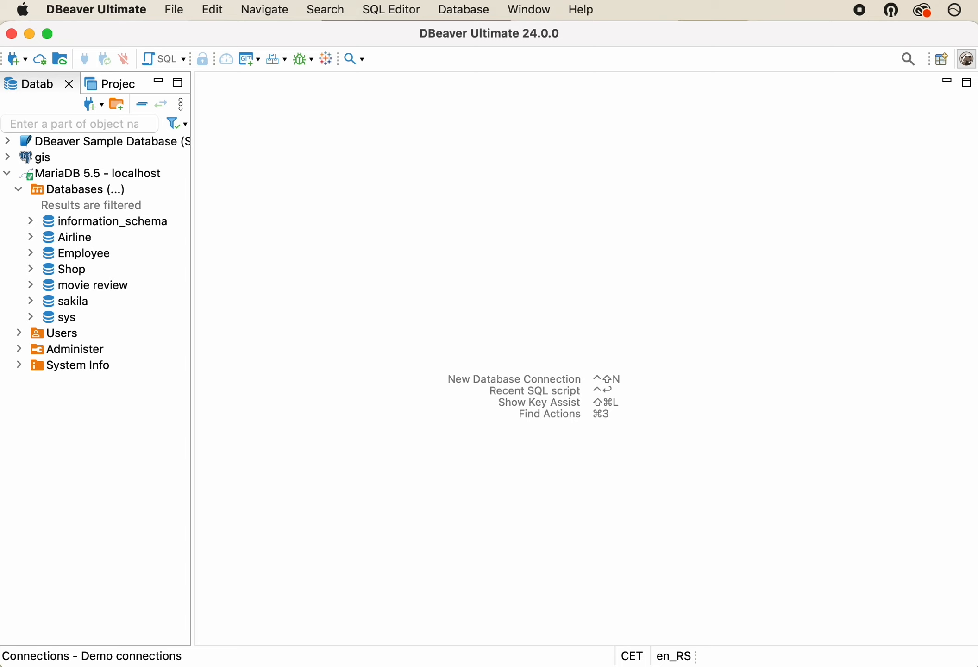
Open sakila's address table and show its nine column definitions.
left_click(30, 301)
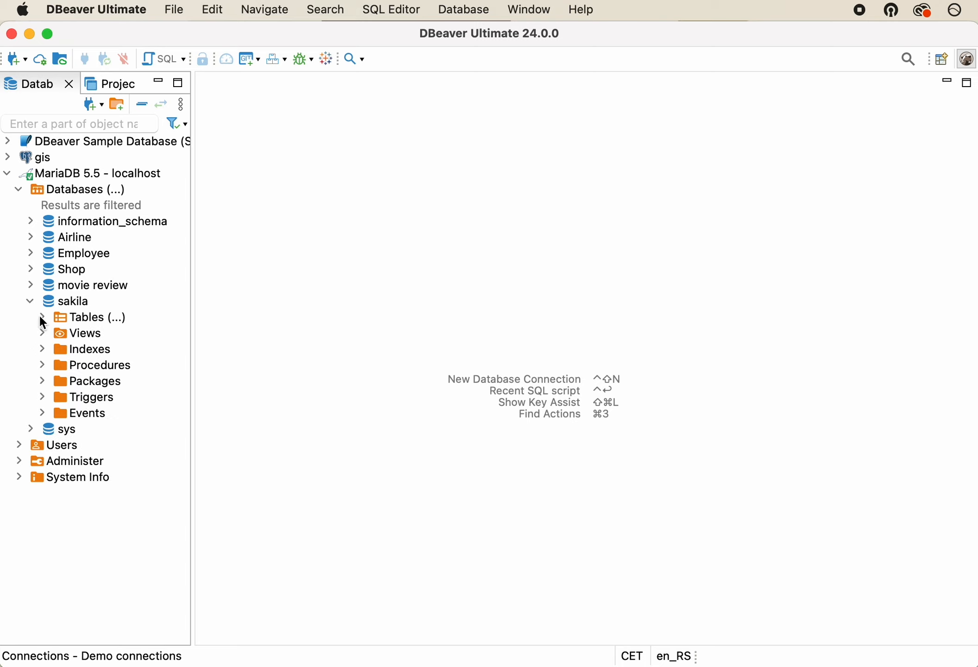
left_click(29, 318)
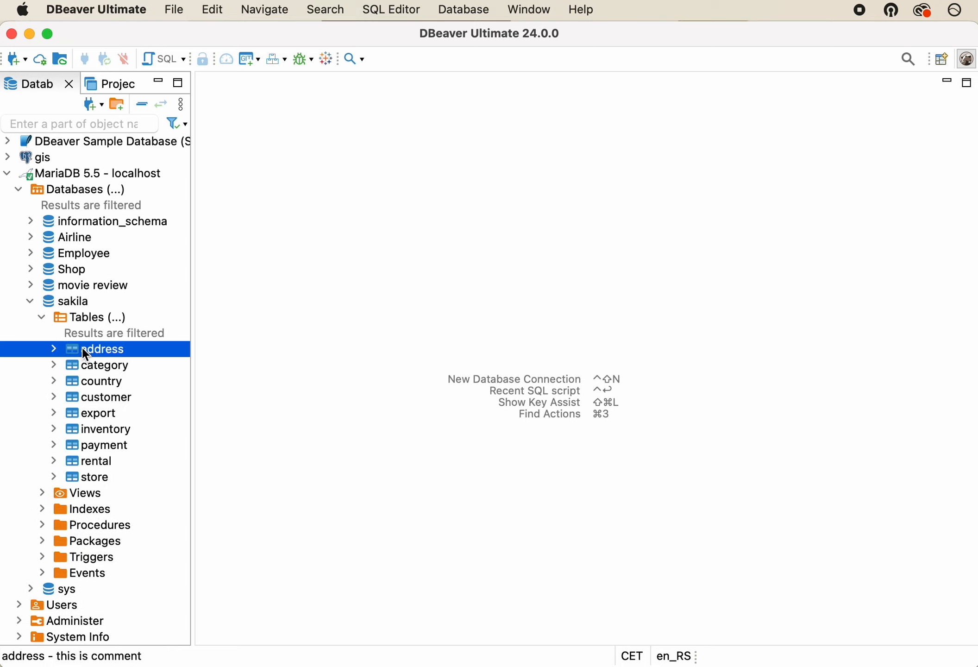
double_click(102, 349)
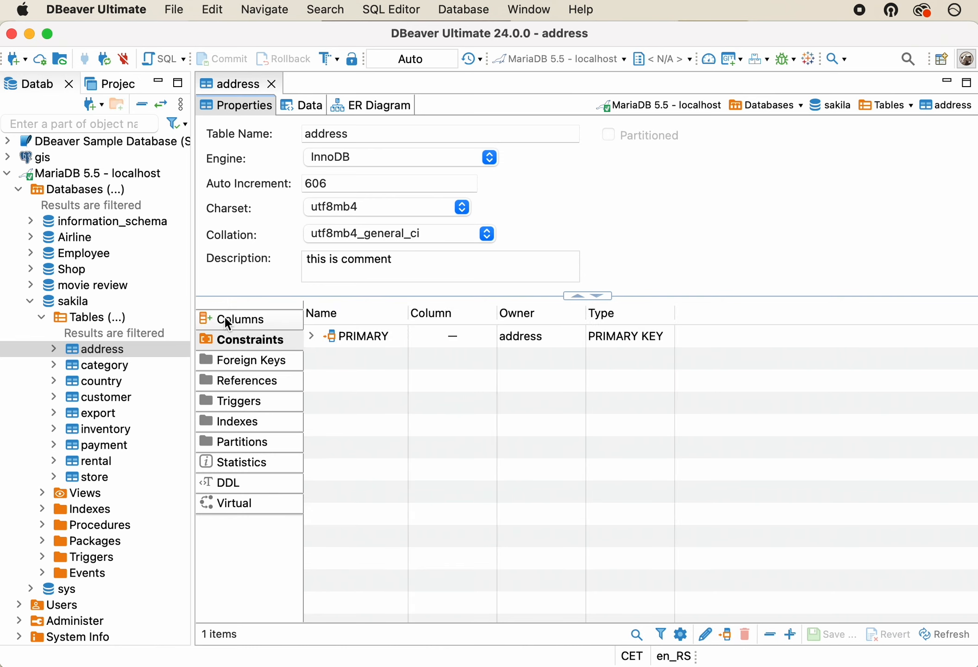
left_click(240, 320)
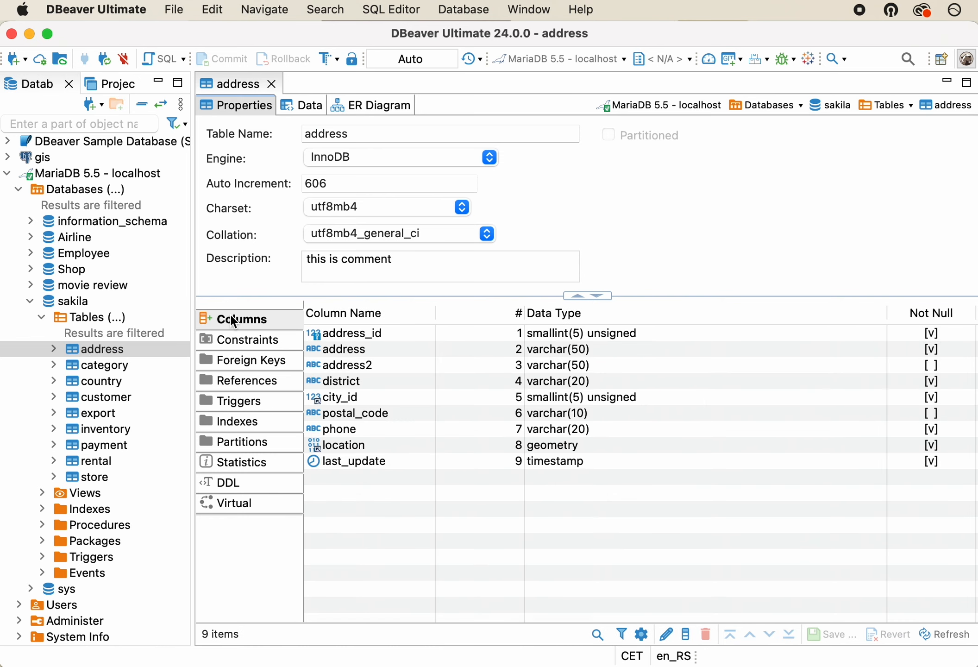
mouse_move(191, 331)
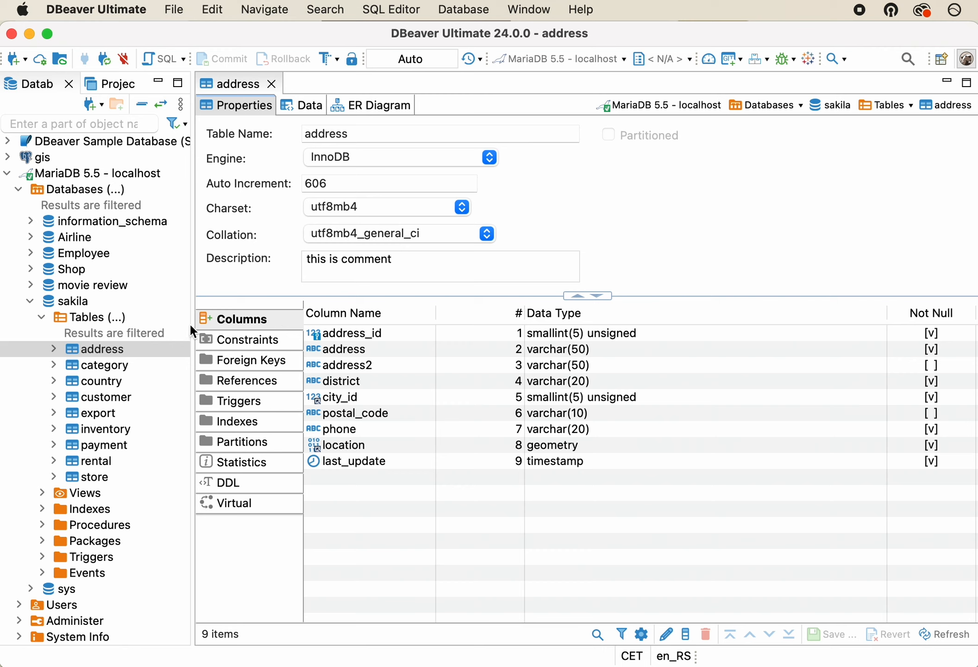
mouse_move(342, 341)
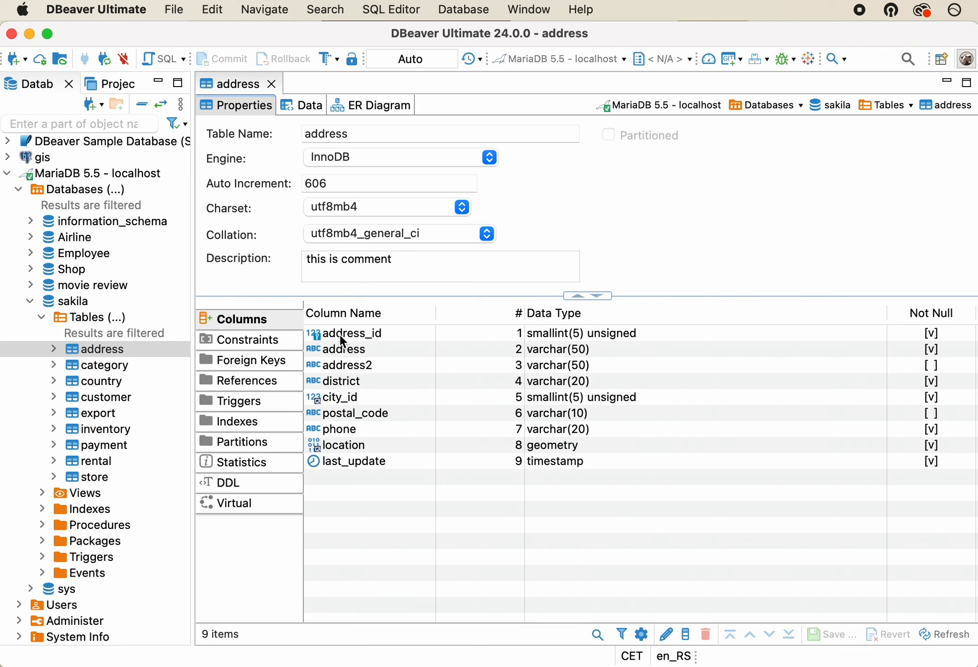
mouse_move(281, 392)
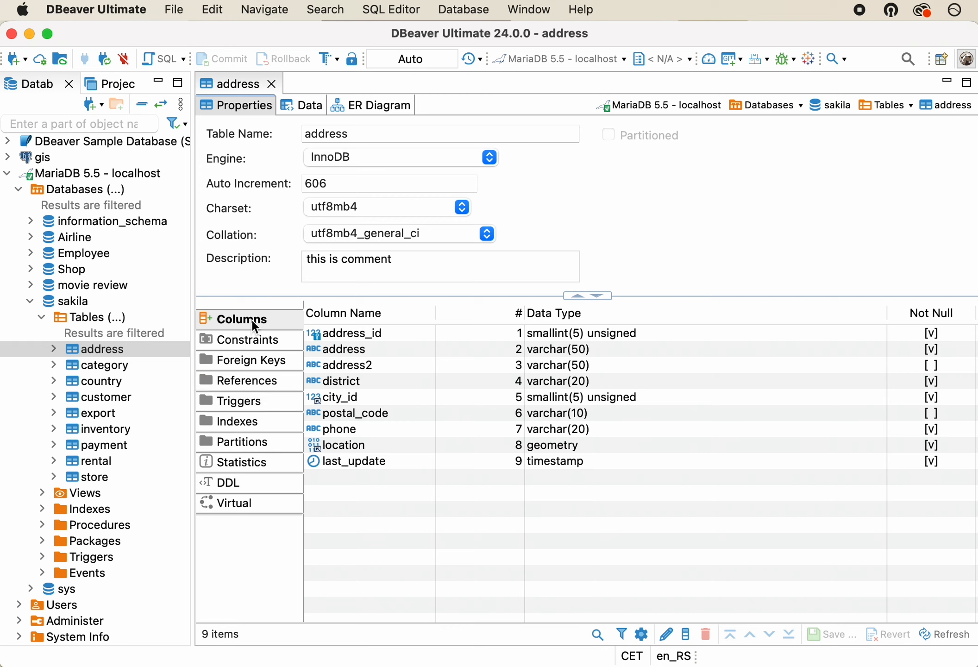
mouse_move(252, 326)
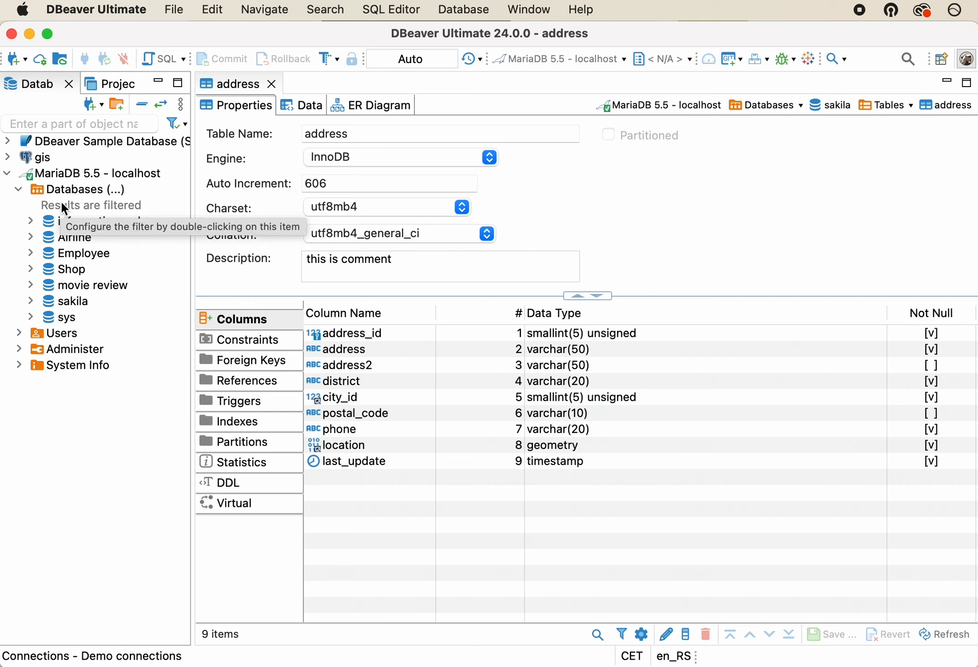
mouse_move(111, 234)
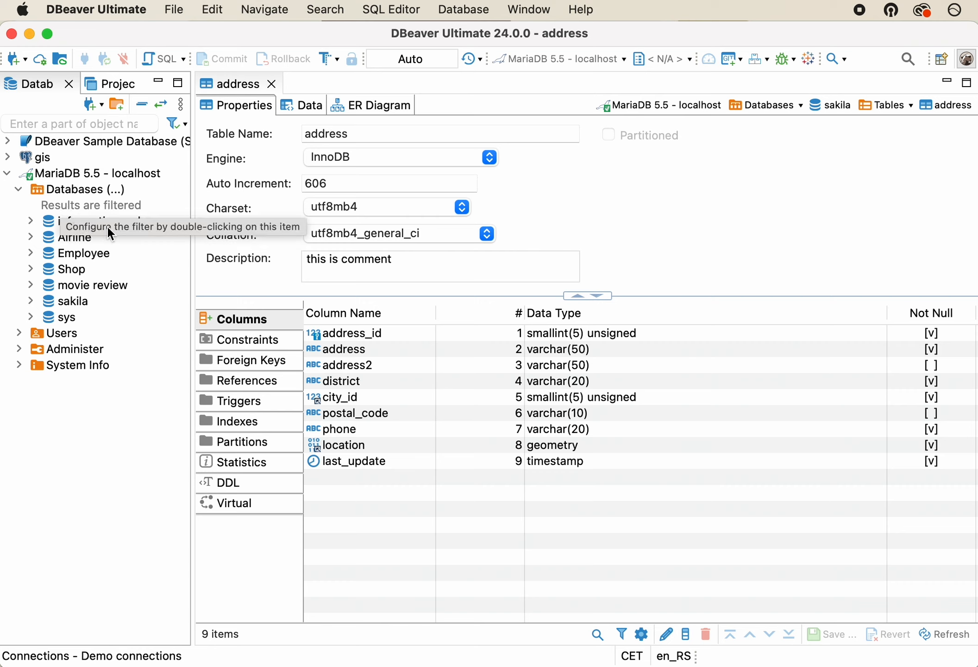
mouse_move(186, 214)
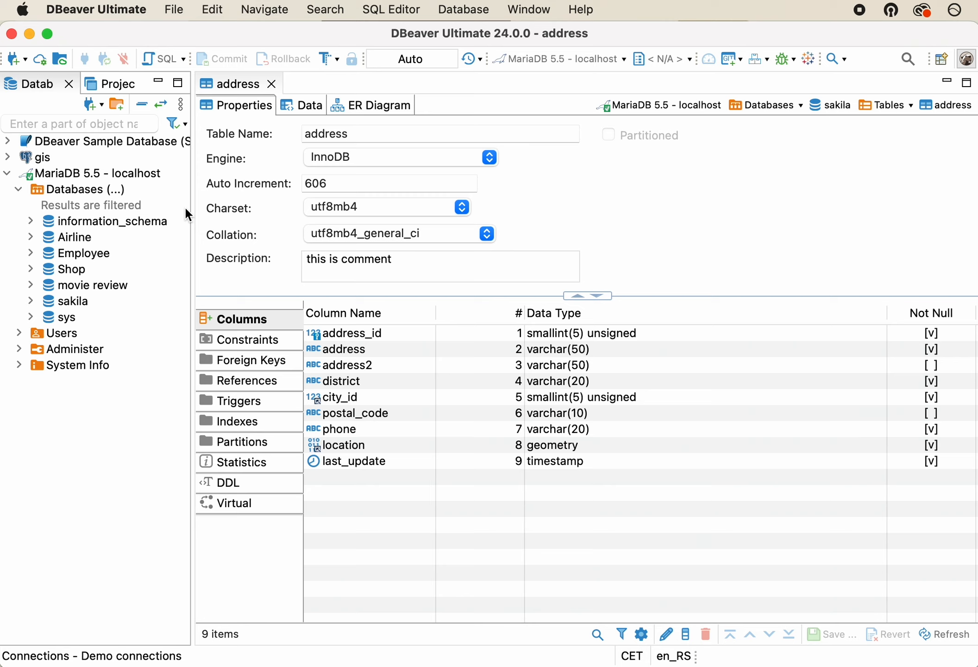
mouse_move(69, 339)
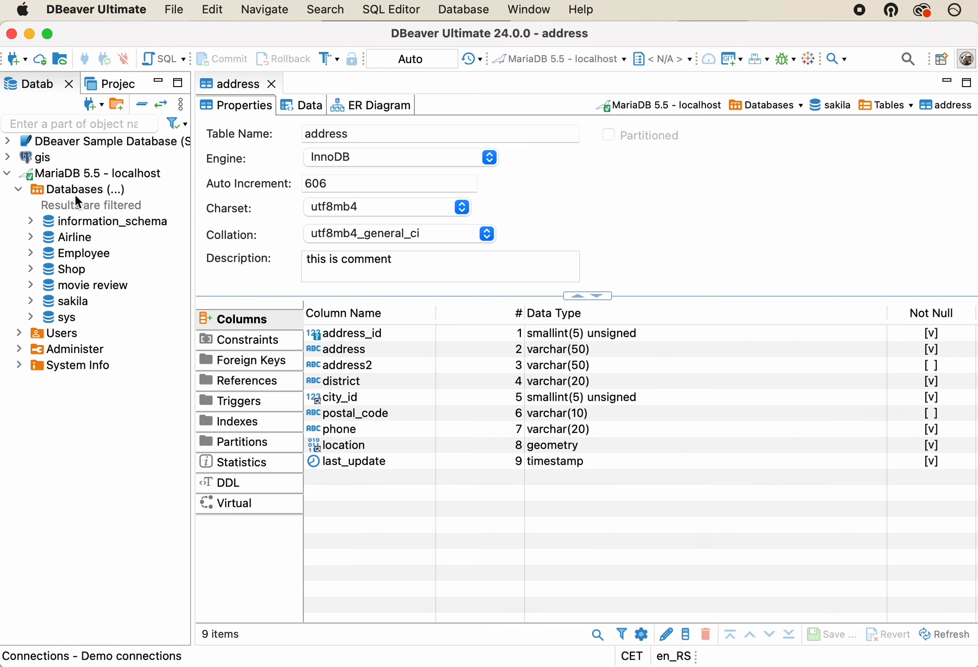
Close the address table editor.
left_click(272, 84)
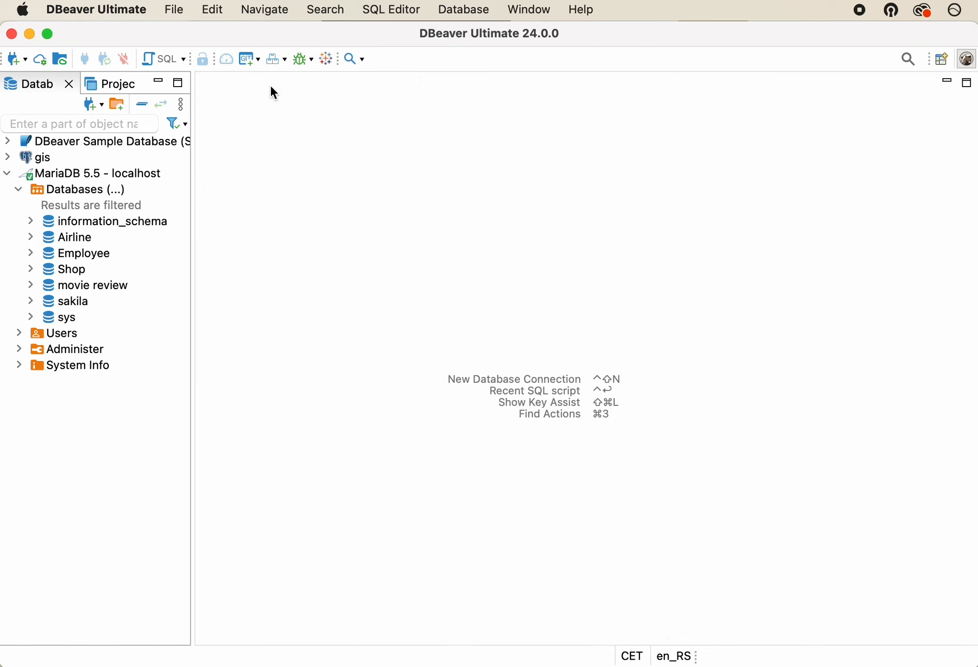
mouse_move(154, 191)
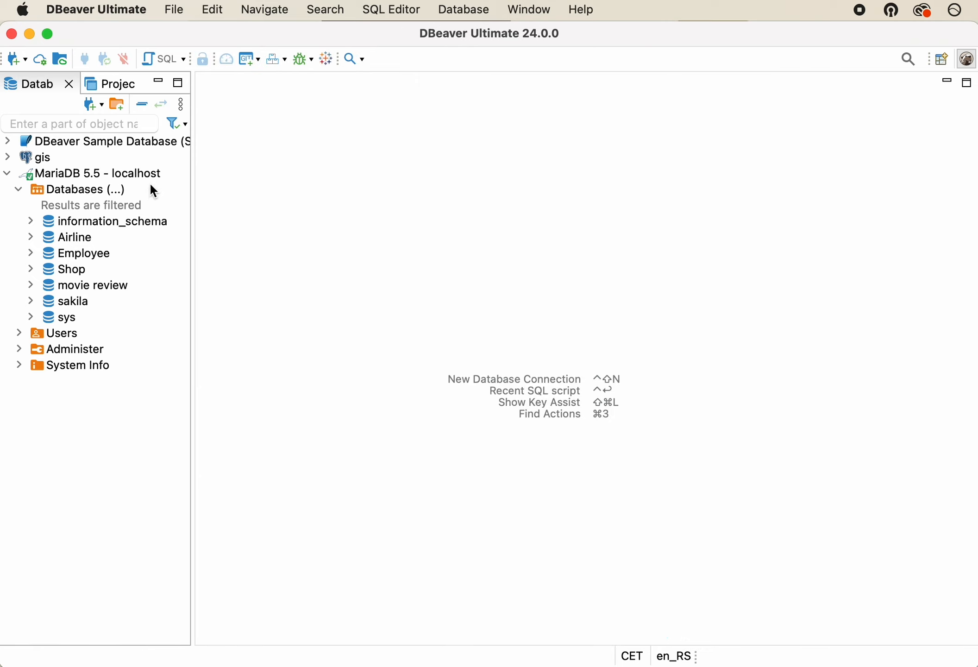
mouse_move(159, 188)
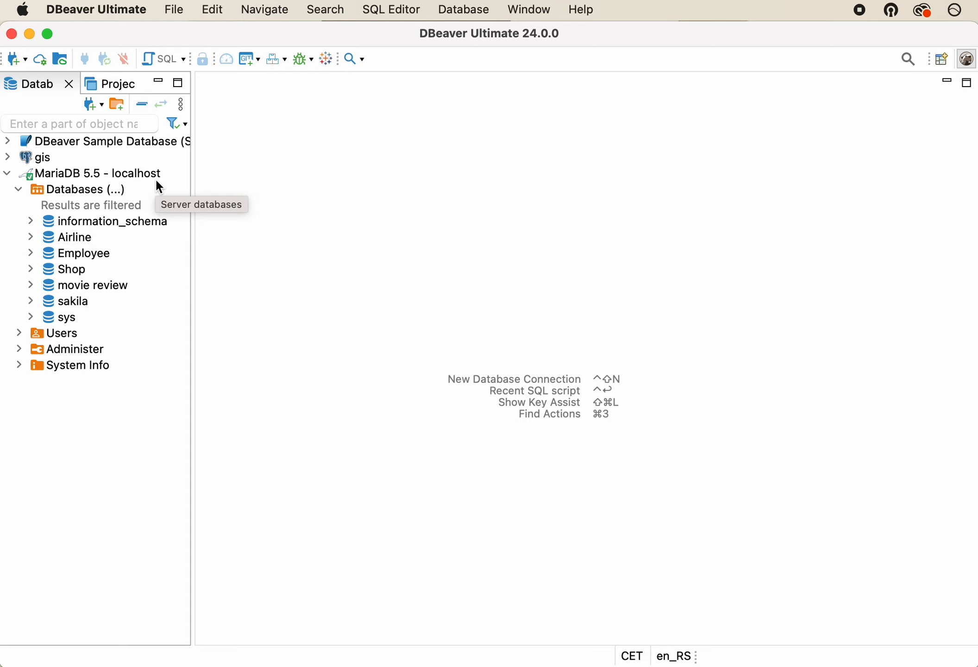
mouse_move(259, 241)
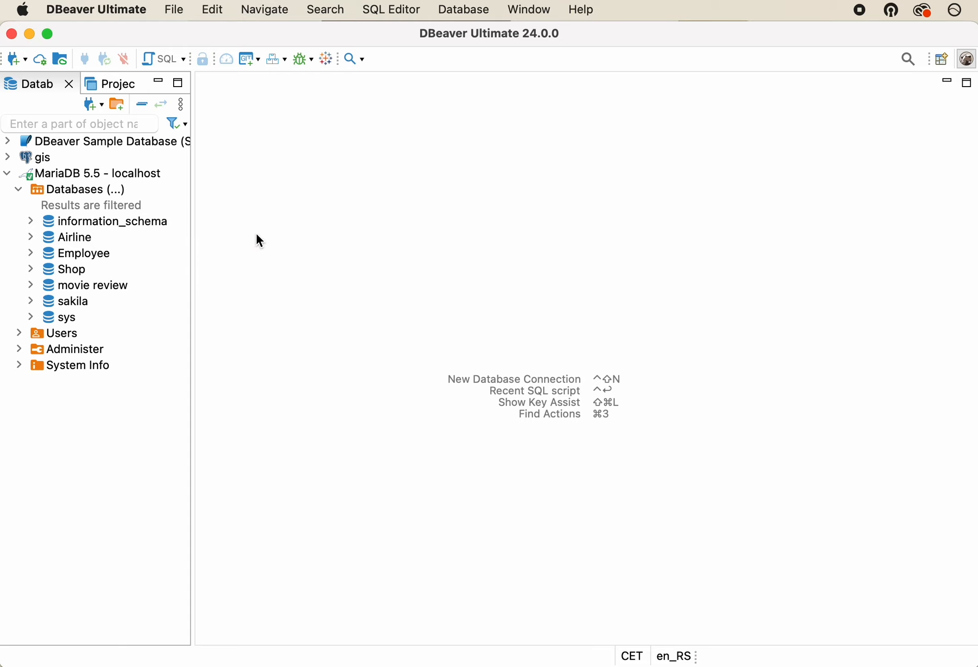
mouse_move(284, 18)
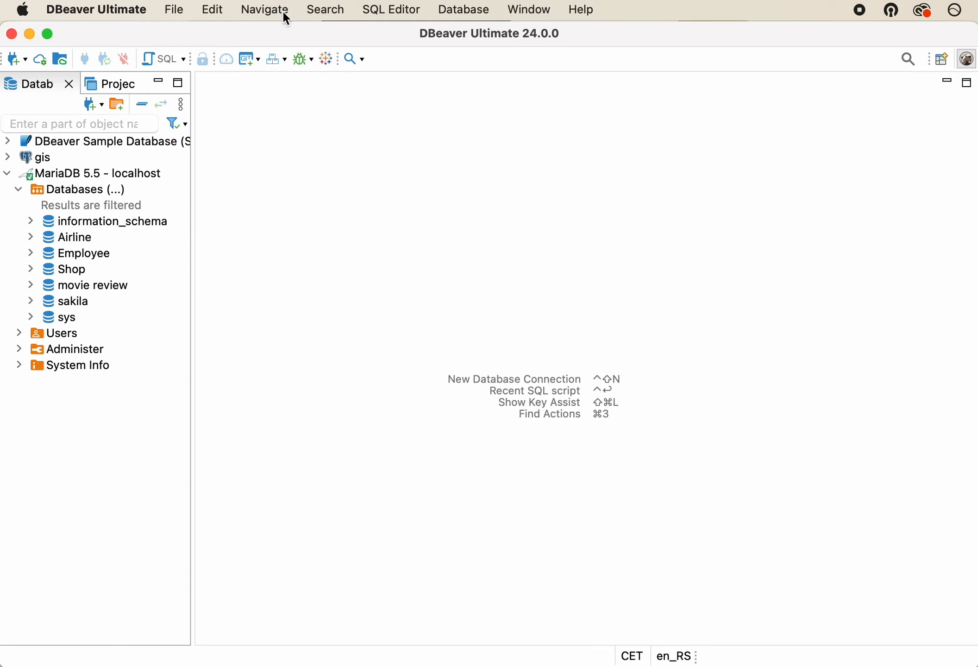
mouse_move(322, 13)
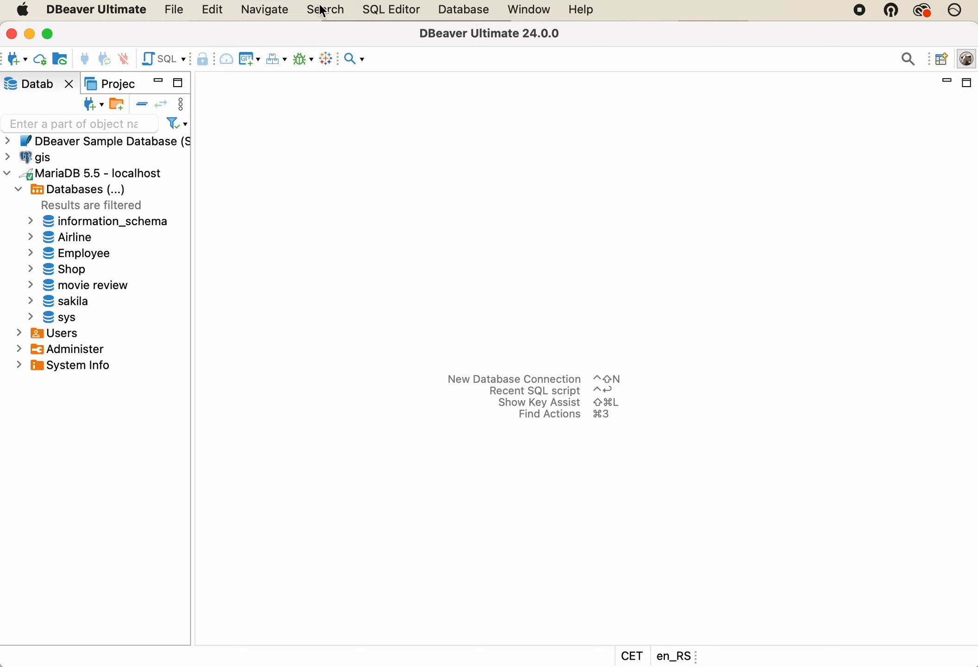
Start a DB Metadata search from the Search menu.
left_click(326, 10)
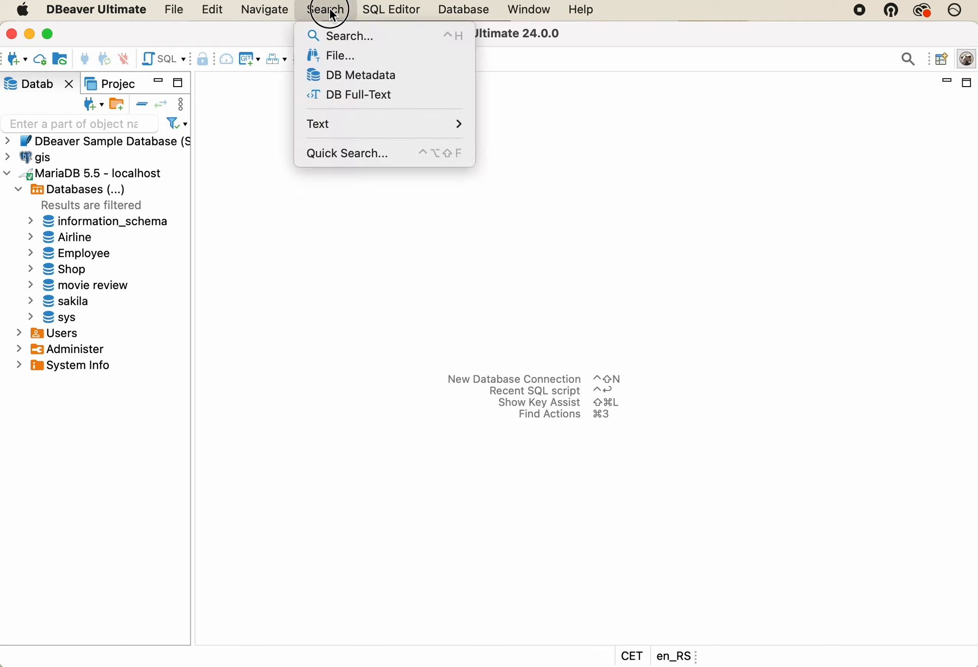
mouse_move(358, 75)
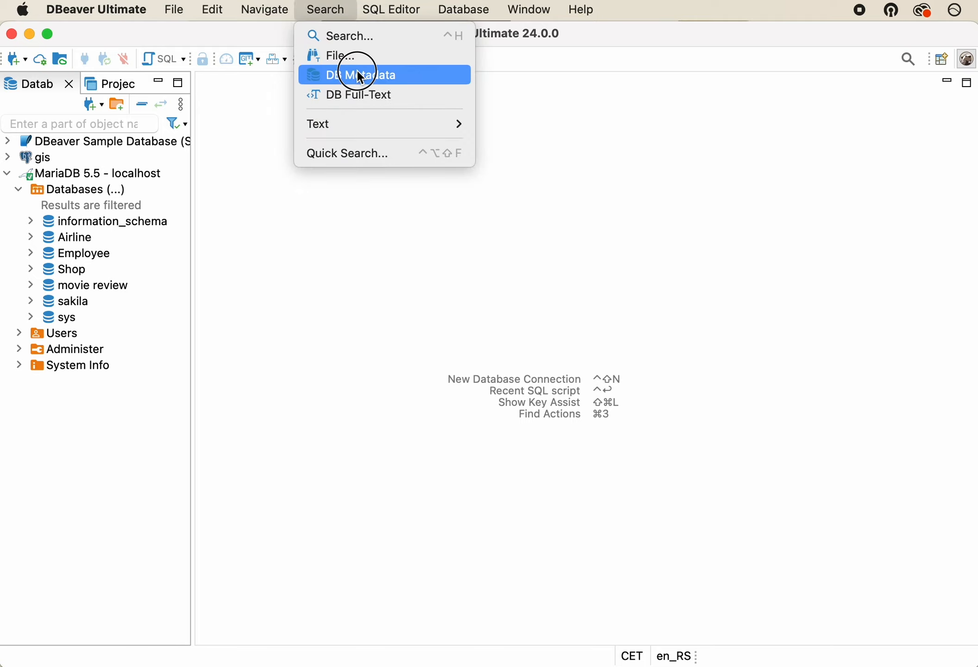
left_click(361, 75)
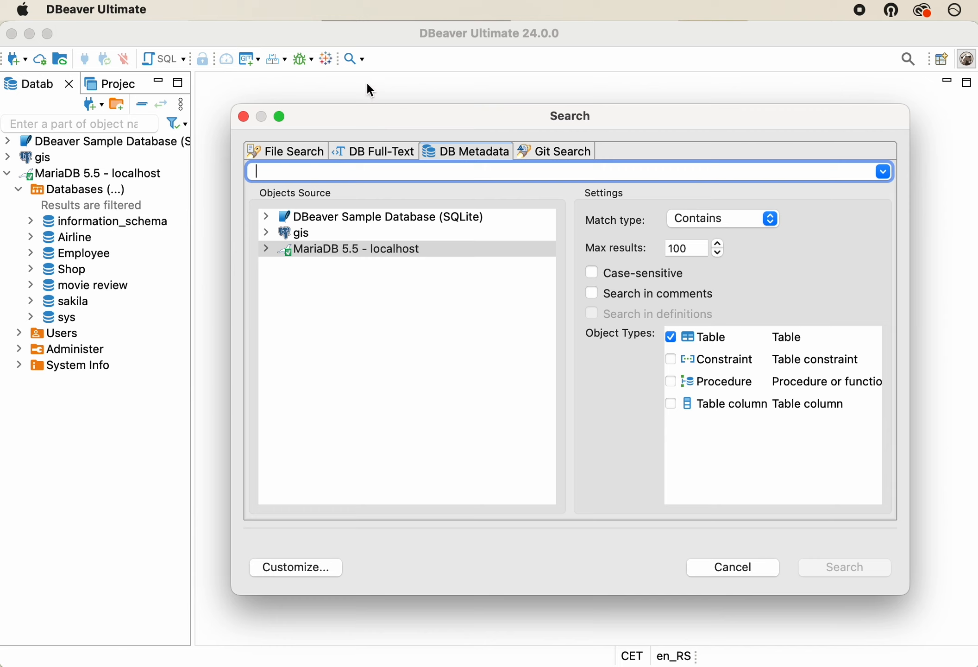
mouse_move(351, 91)
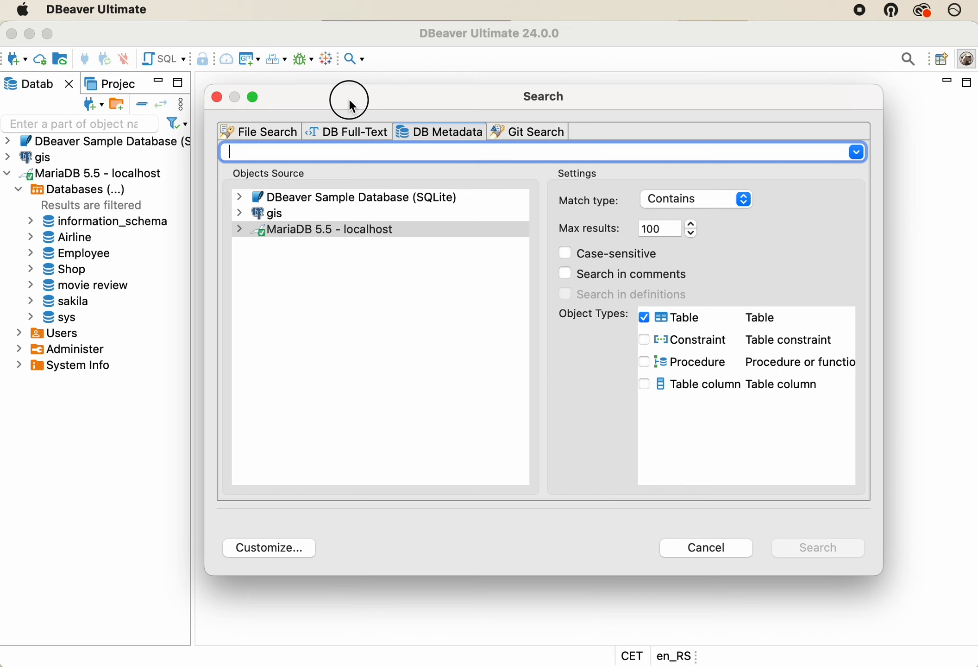
mouse_move(288, 227)
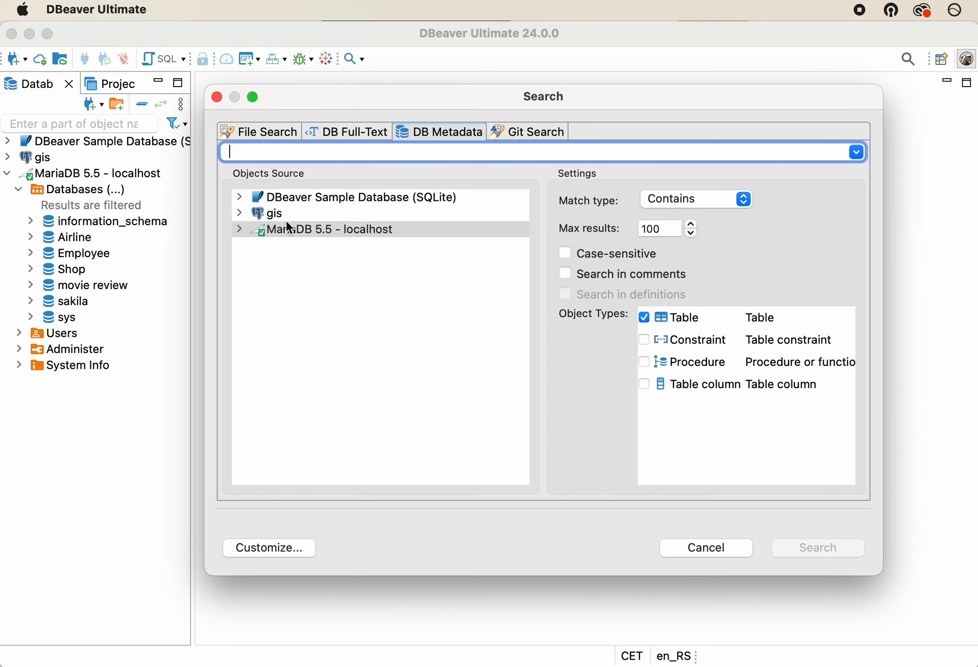
mouse_move(295, 279)
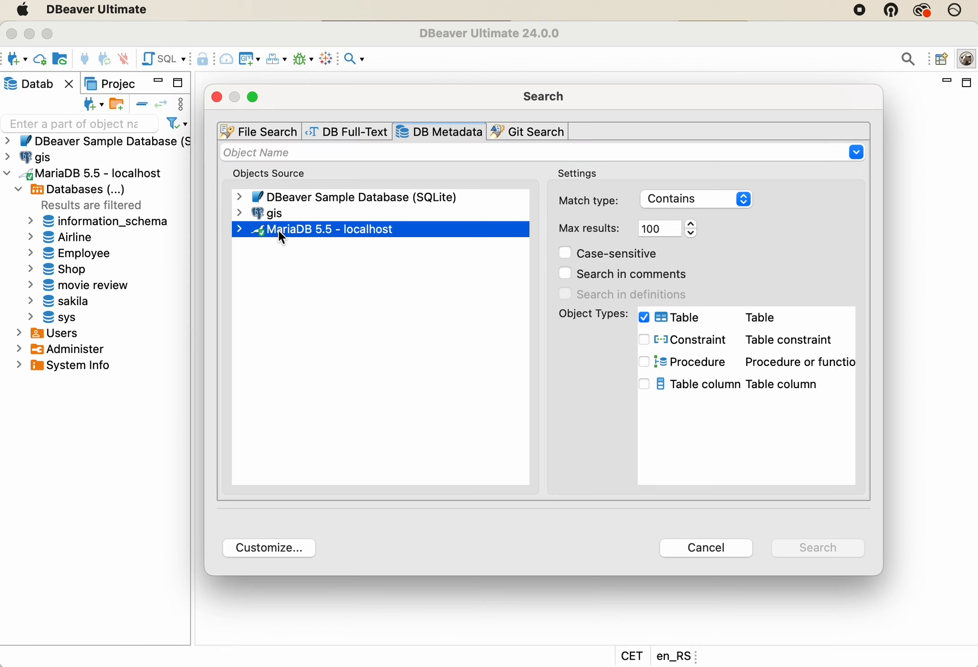
mouse_move(552, 222)
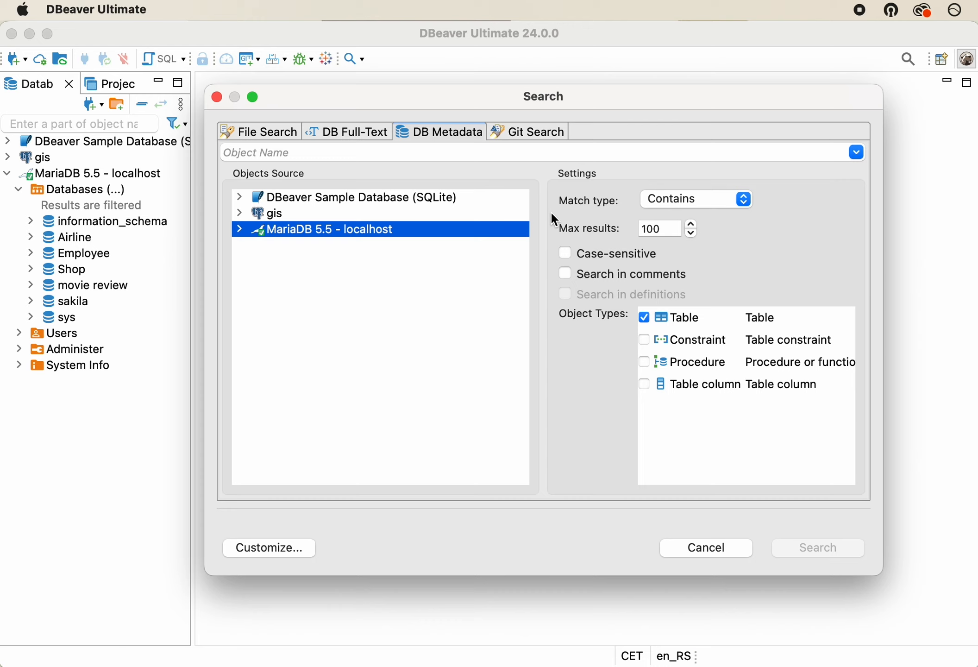
mouse_move(555, 184)
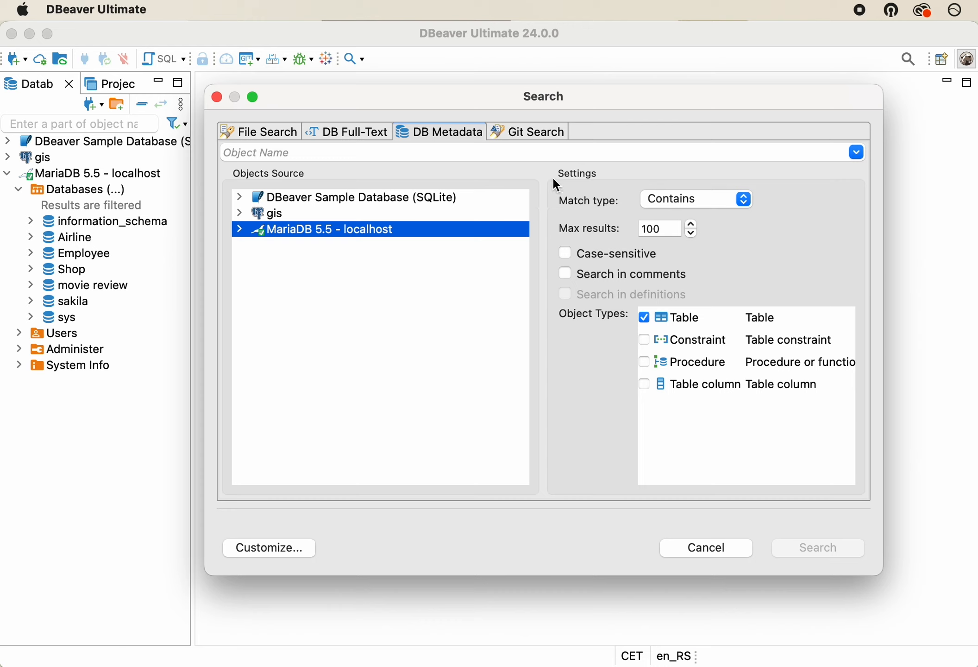
mouse_move(713, 454)
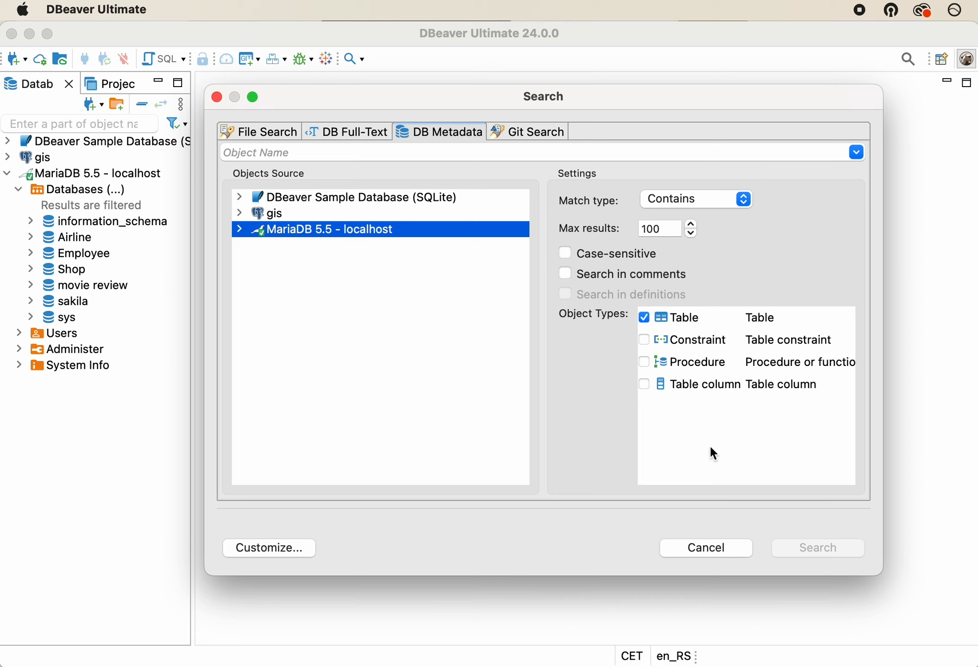
mouse_move(589, 195)
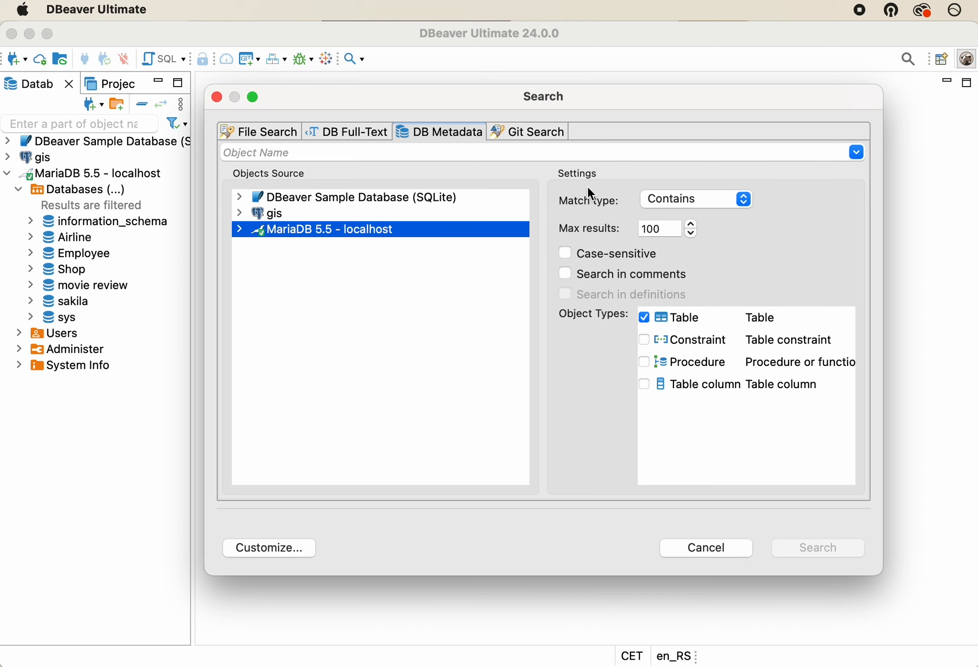
Search for tables whose names contain 'series', finding the series table in movie review.
left_click(696, 199)
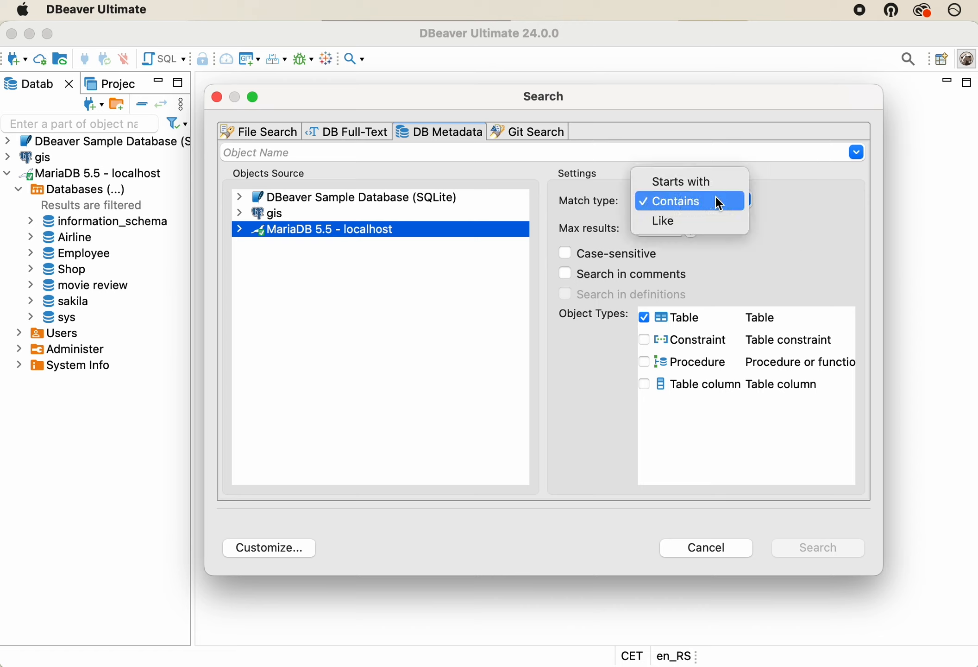
left_click(675, 201)
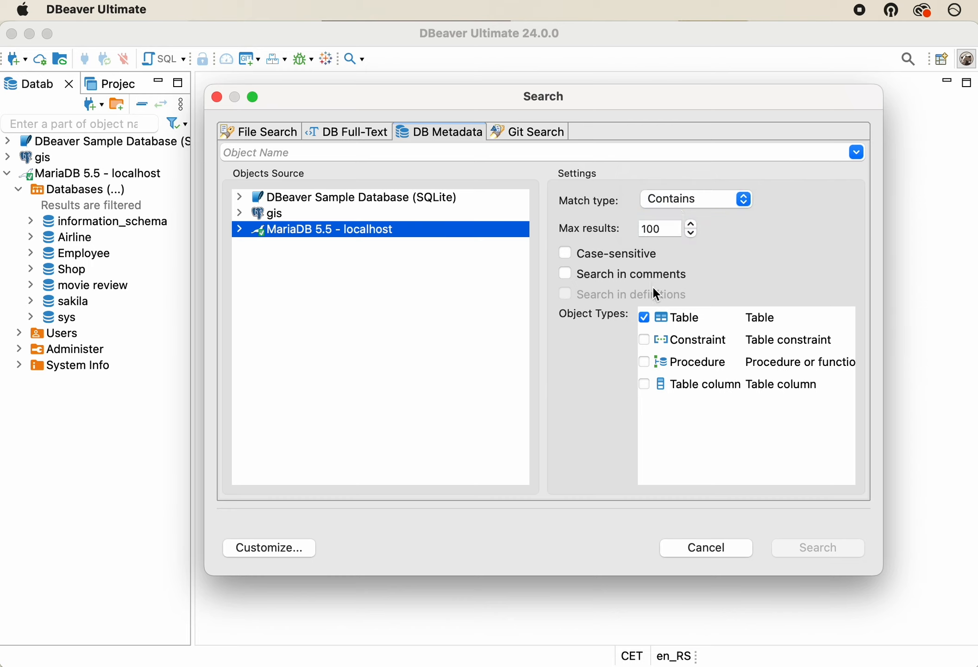
mouse_move(695, 322)
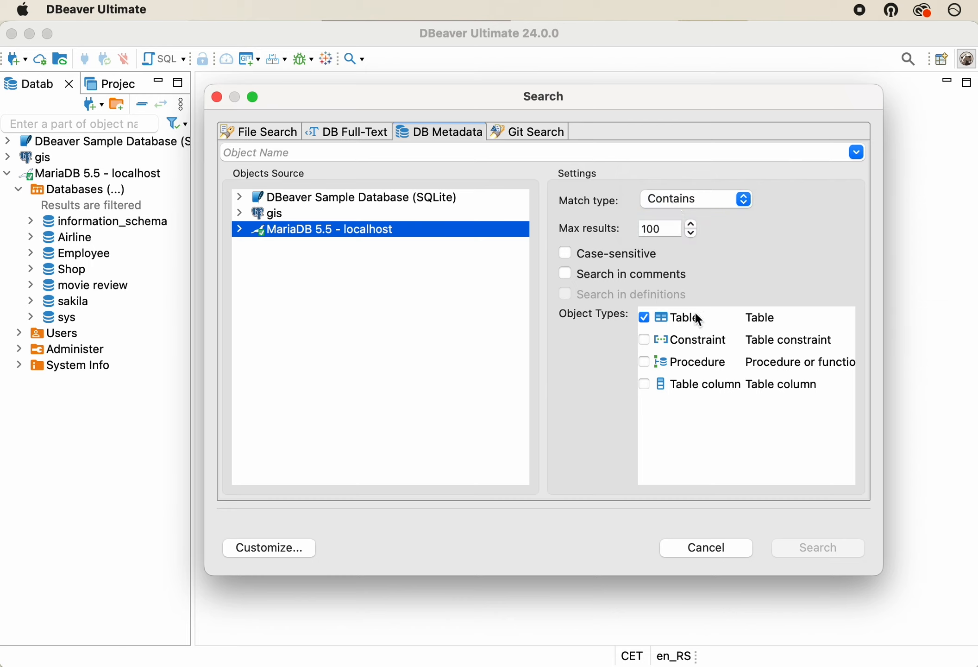
mouse_move(452, 165)
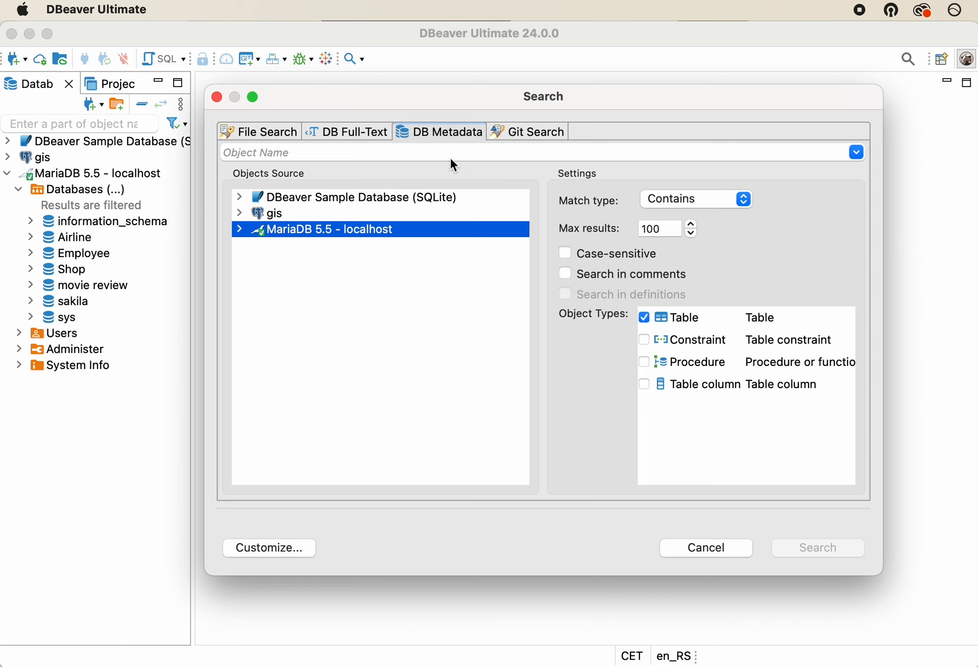
type("series")
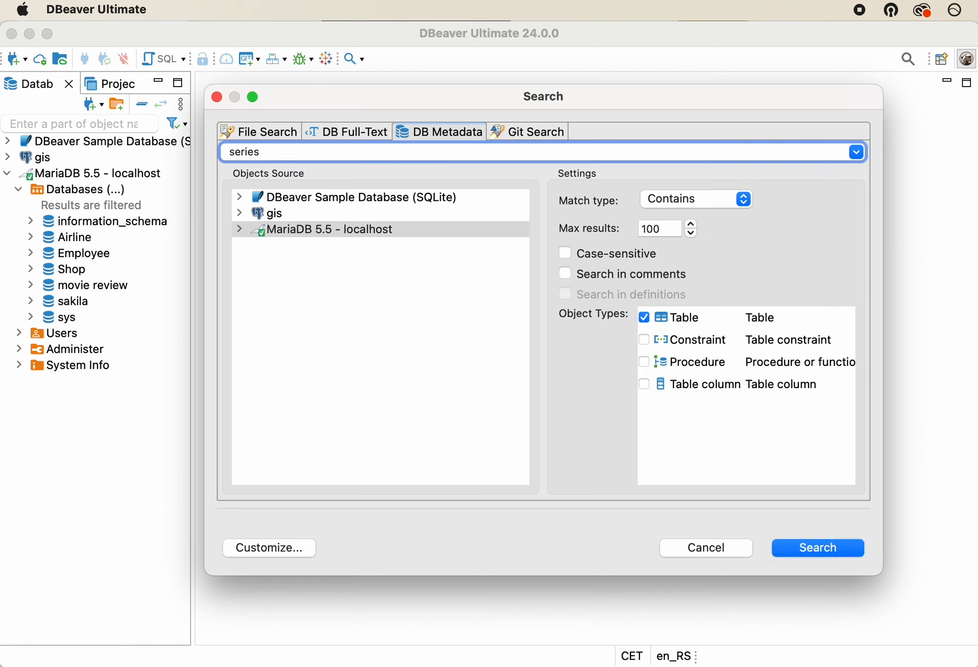
mouse_move(746, 461)
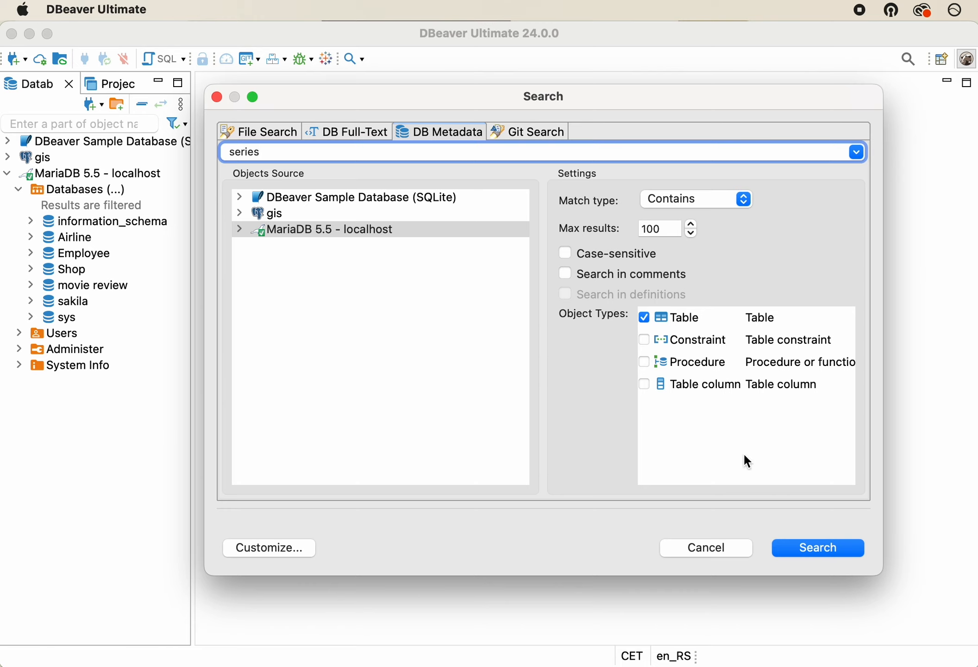
left_click(818, 549)
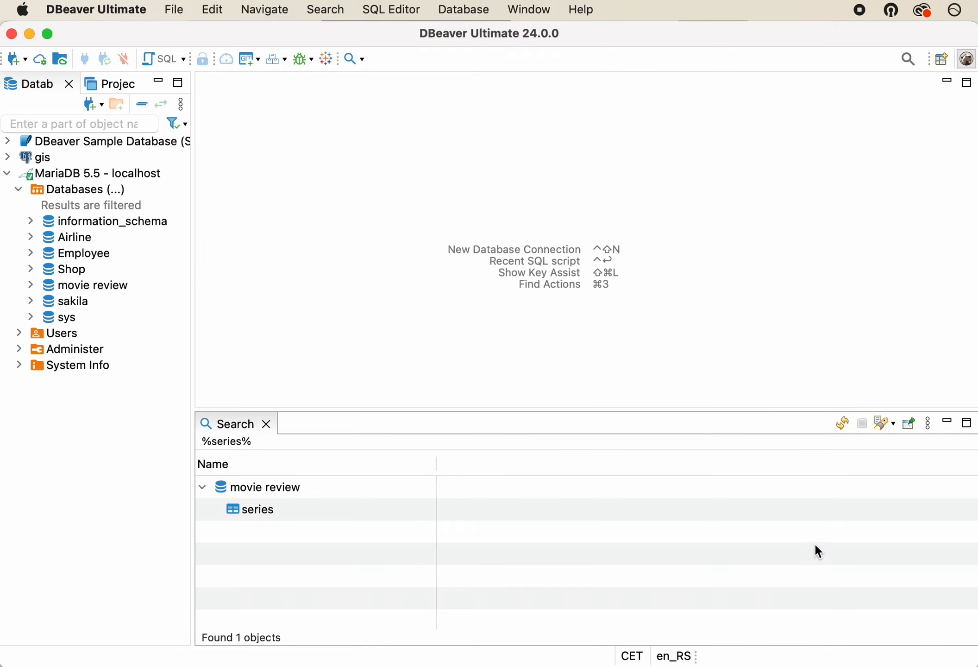
Open the found series table, review its rows and properties, then close it.
double_click(257, 509)
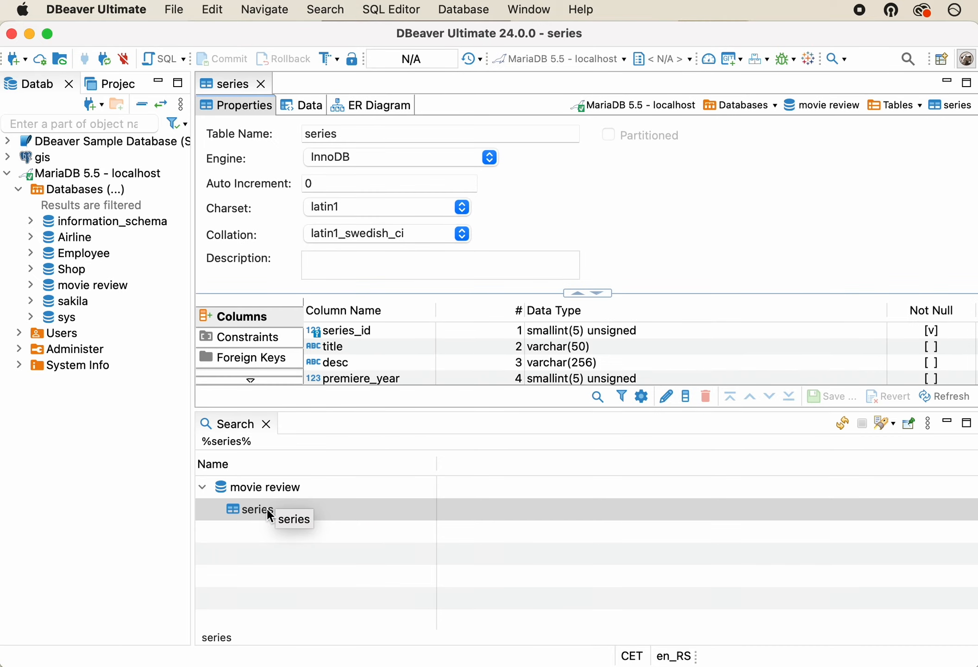
left_click(309, 105)
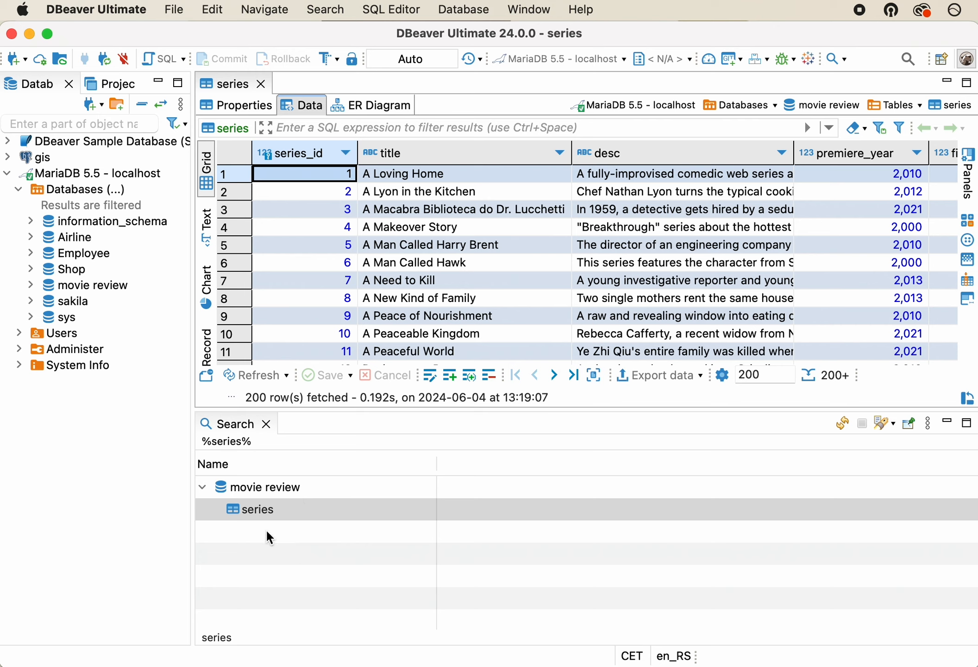
left_click(242, 106)
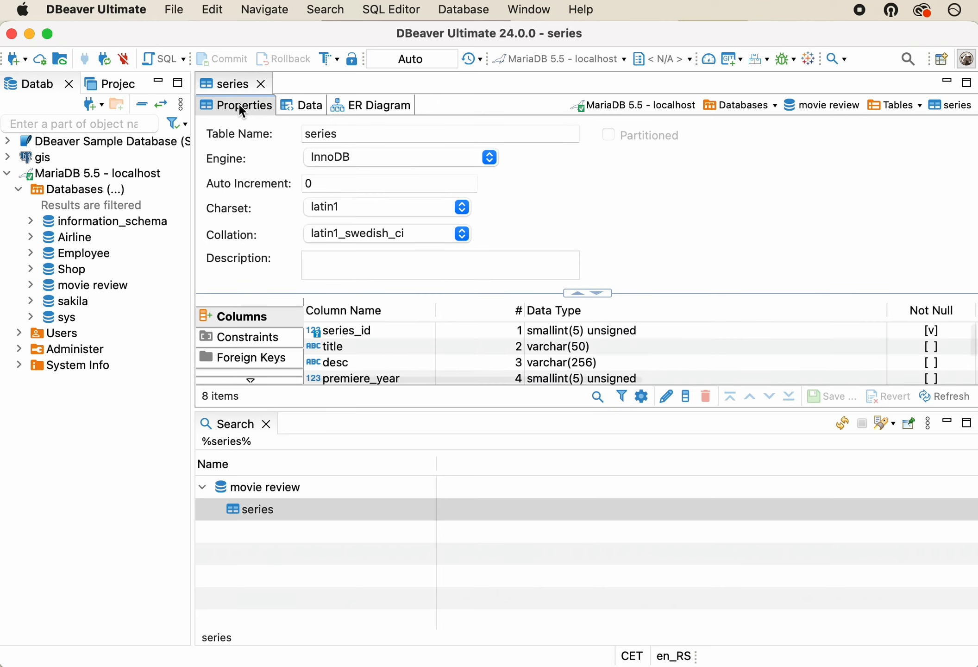
left_click(310, 105)
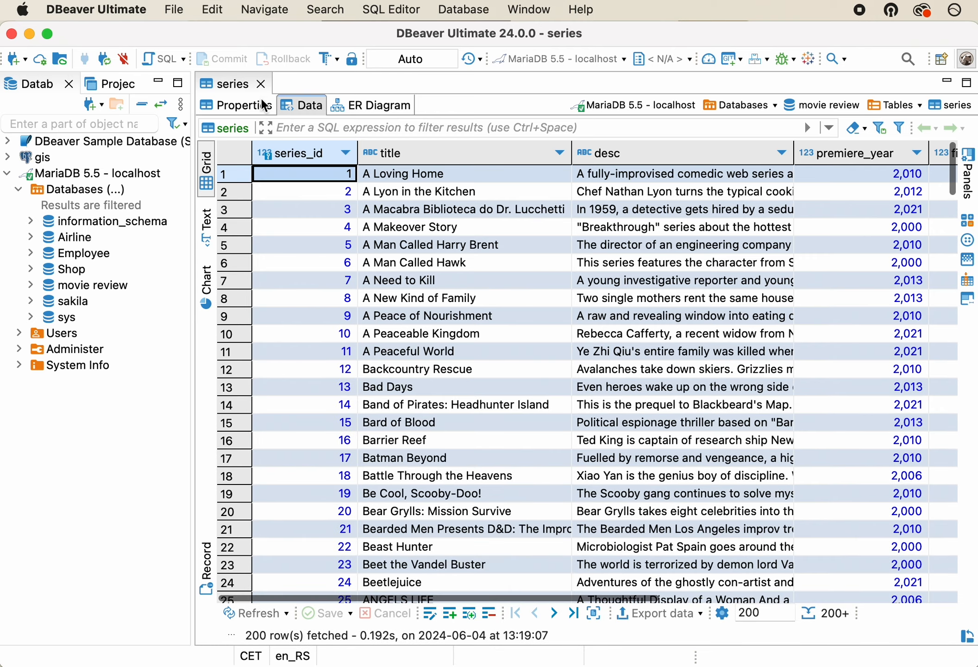
left_click(259, 84)
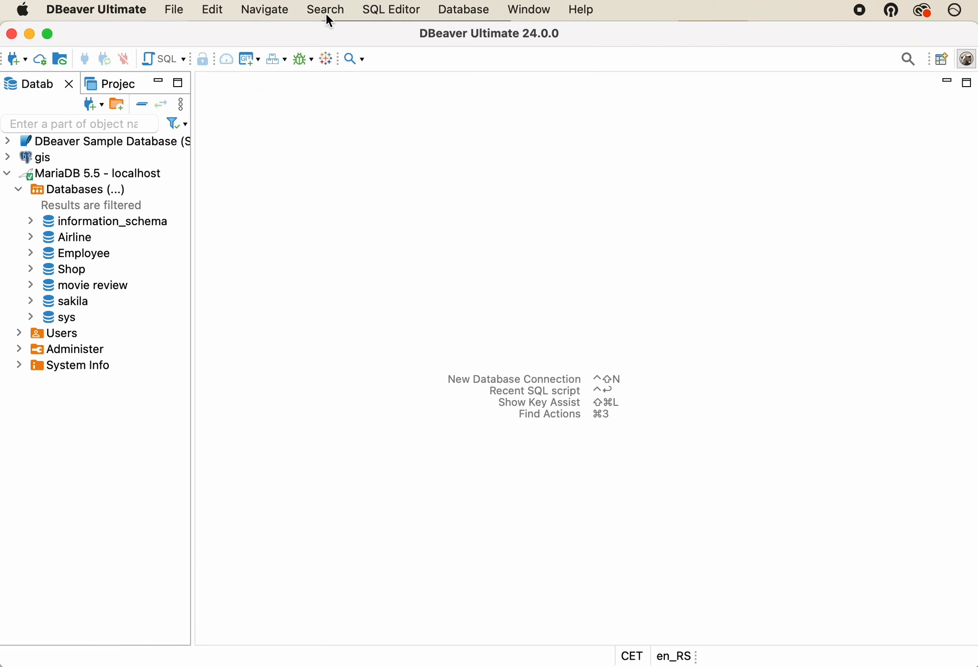
Run a new metadata search for table columns containing 'rating'.
left_click(363, 60)
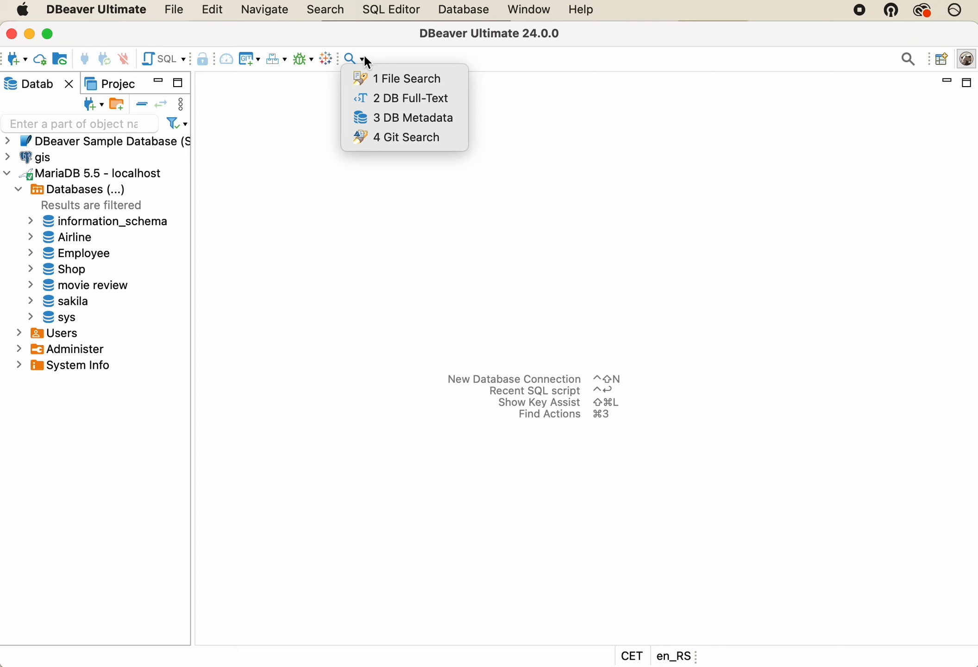
mouse_move(433, 125)
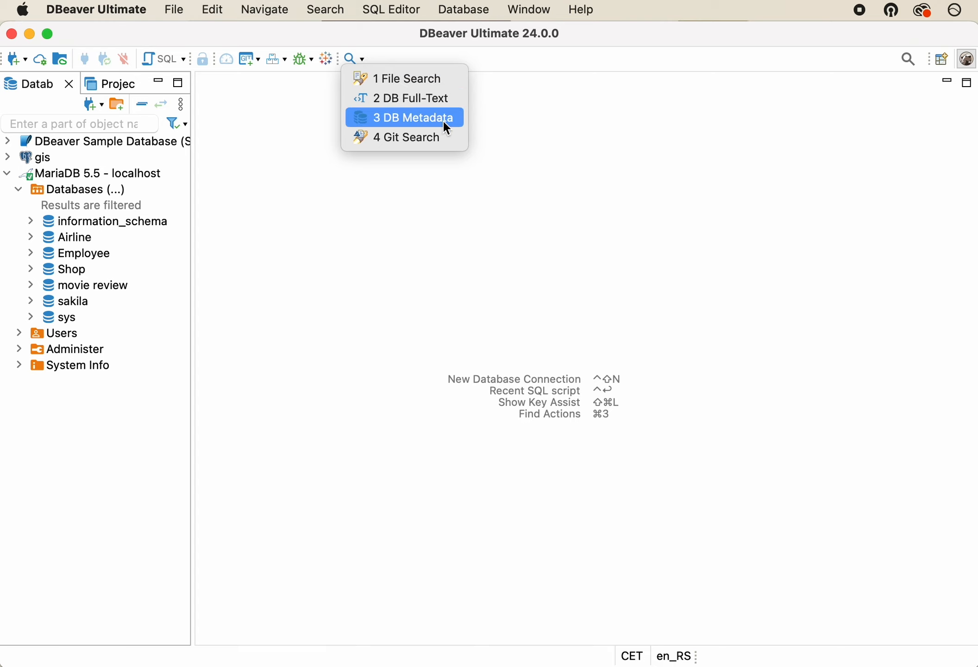
left_click(415, 118)
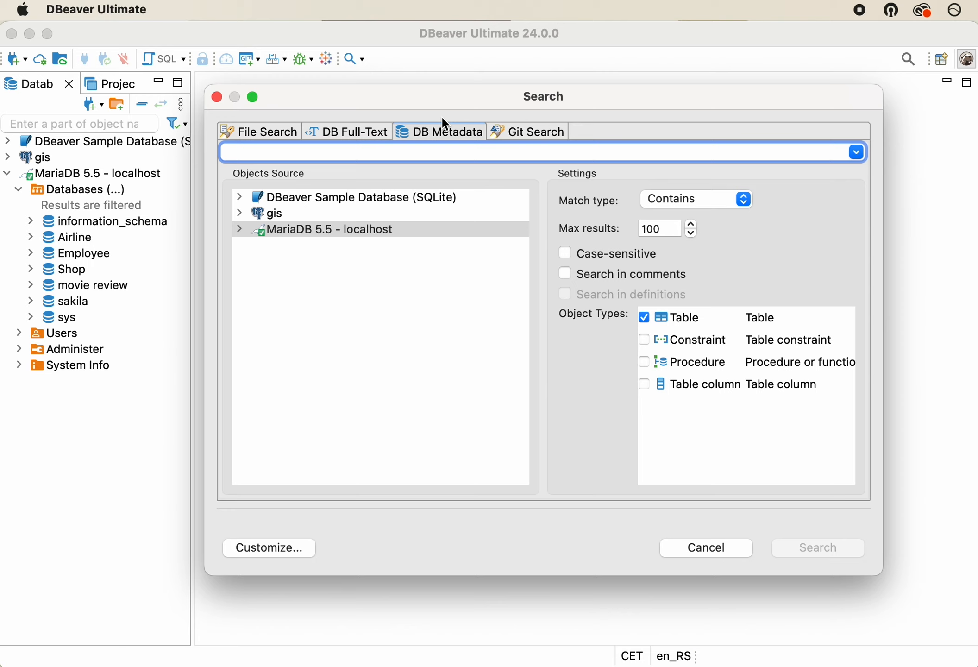
mouse_move(462, 140)
type("ra")
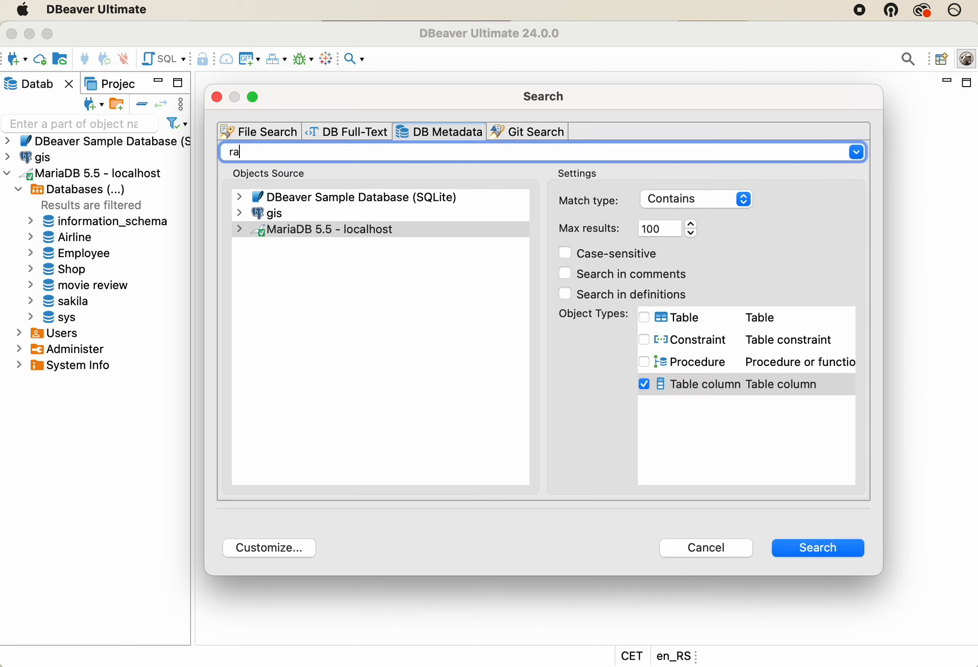
left_click(818, 548)
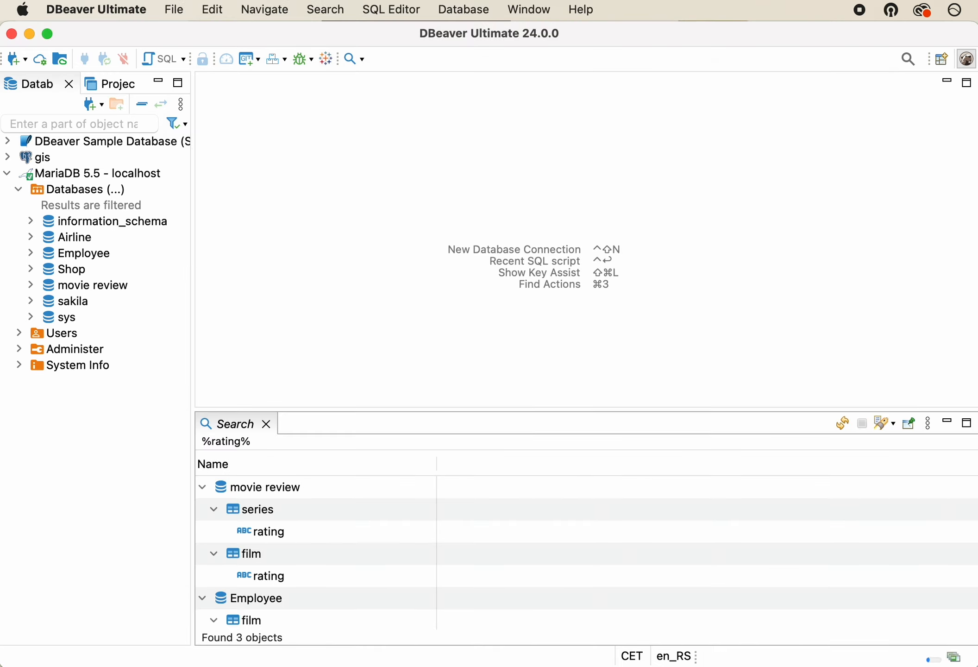
mouse_move(274, 518)
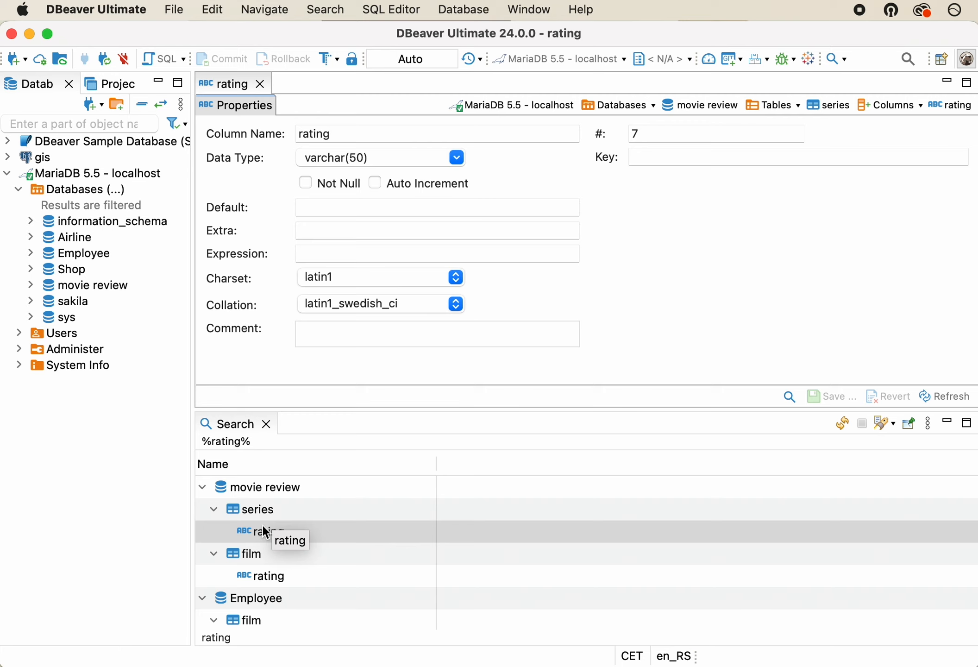
mouse_move(263, 517)
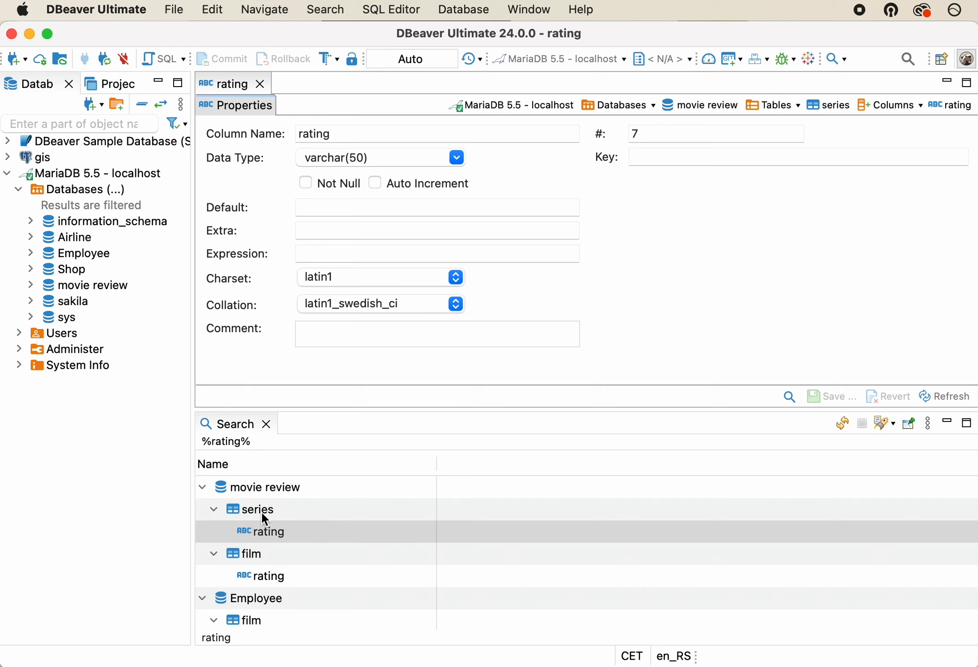
Open the series table from the rating results and show its 200 rows.
double_click(256, 510)
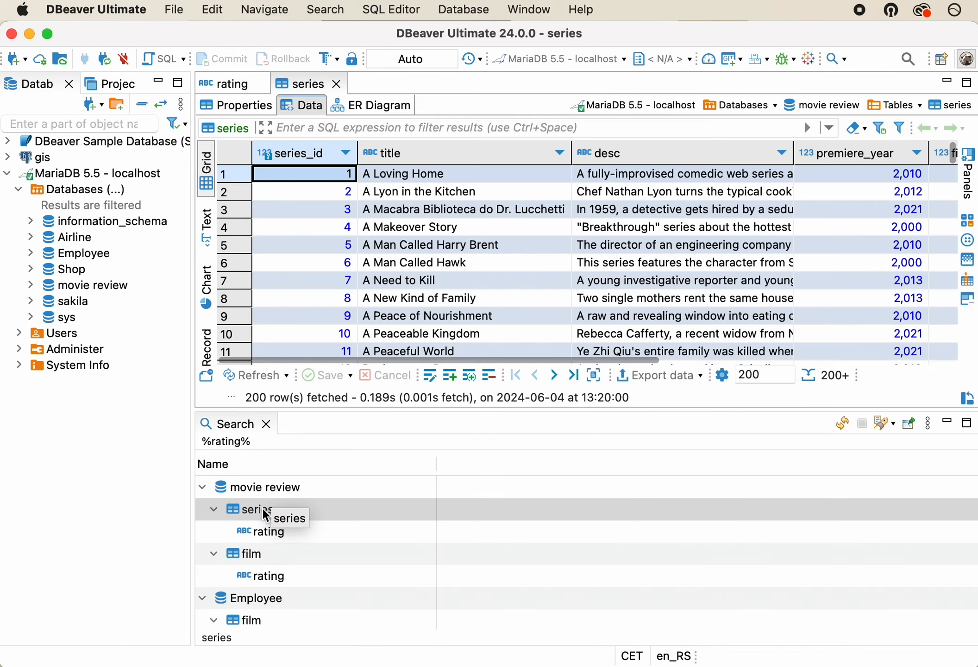
left_click(245, 105)
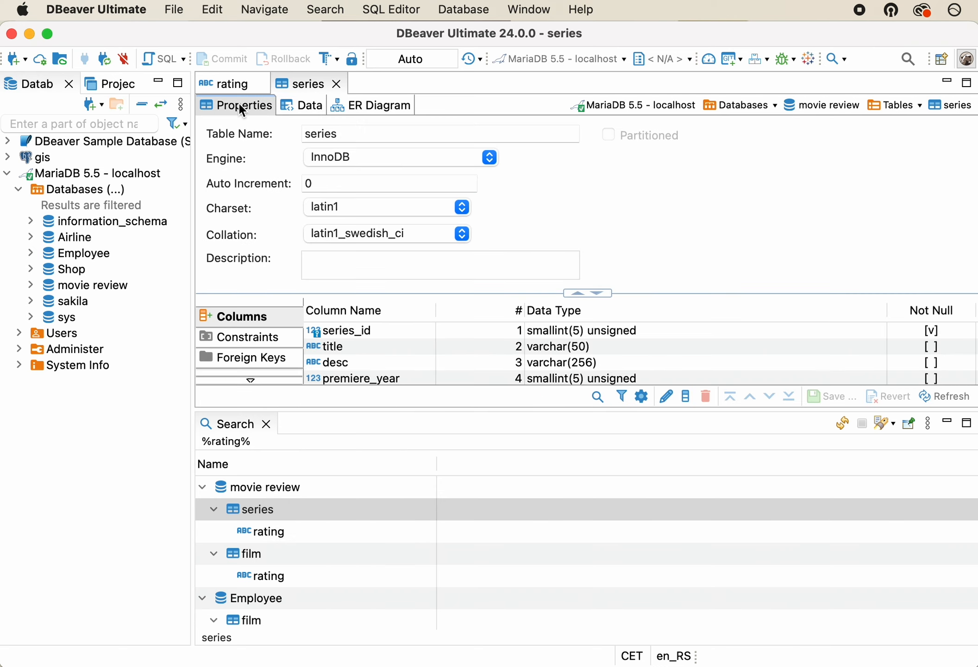
mouse_move(297, 106)
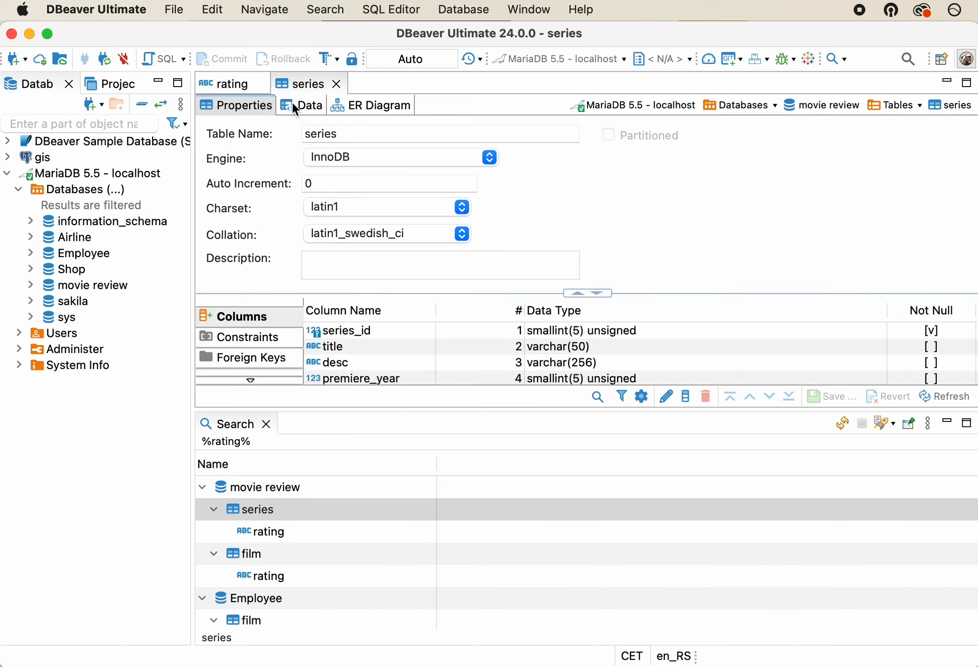
left_click(309, 105)
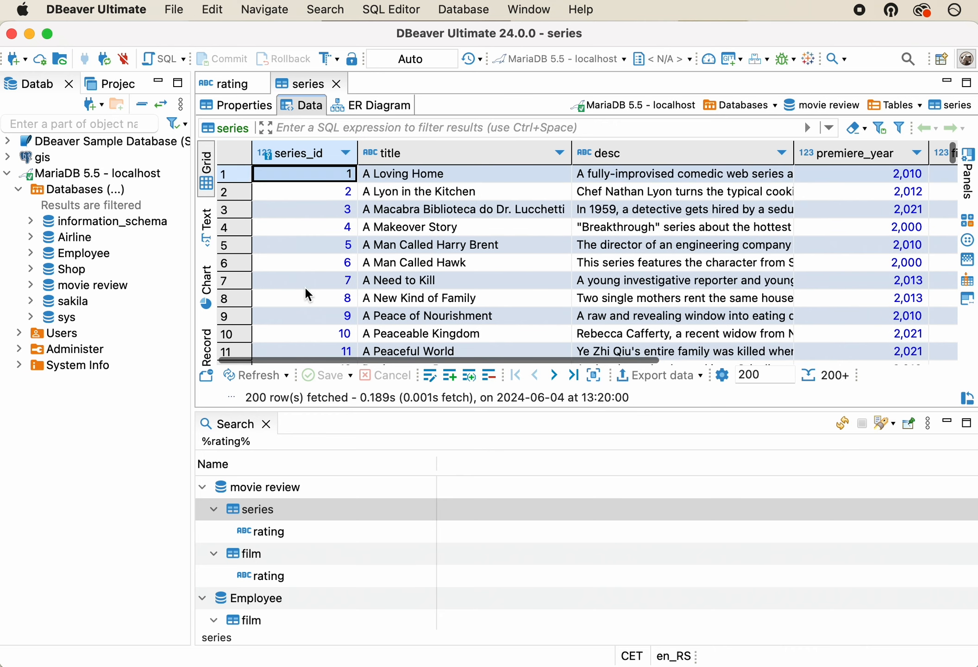
mouse_move(295, 259)
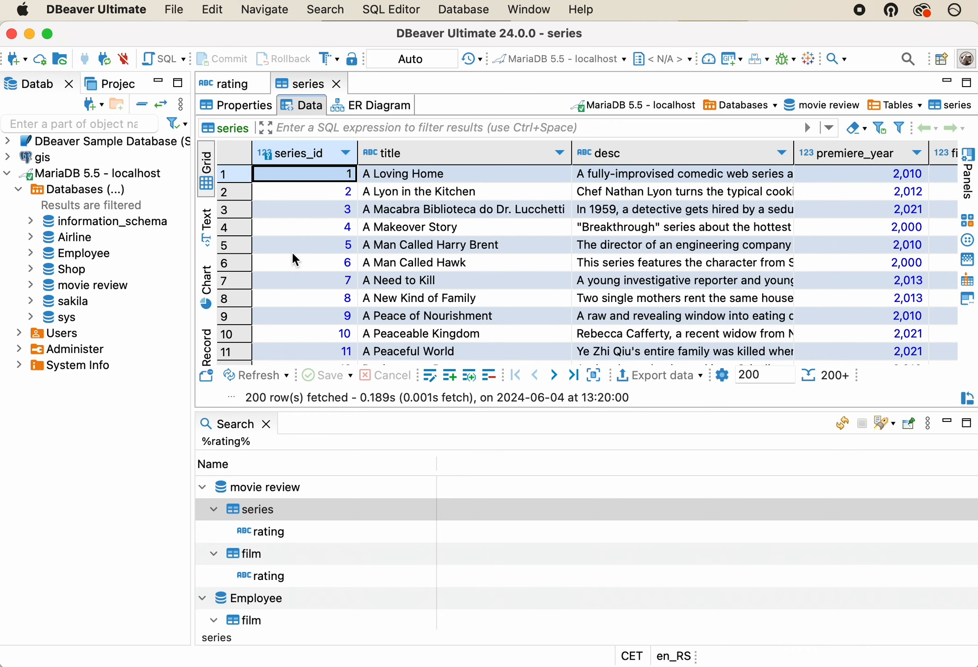
left_click(326, 9)
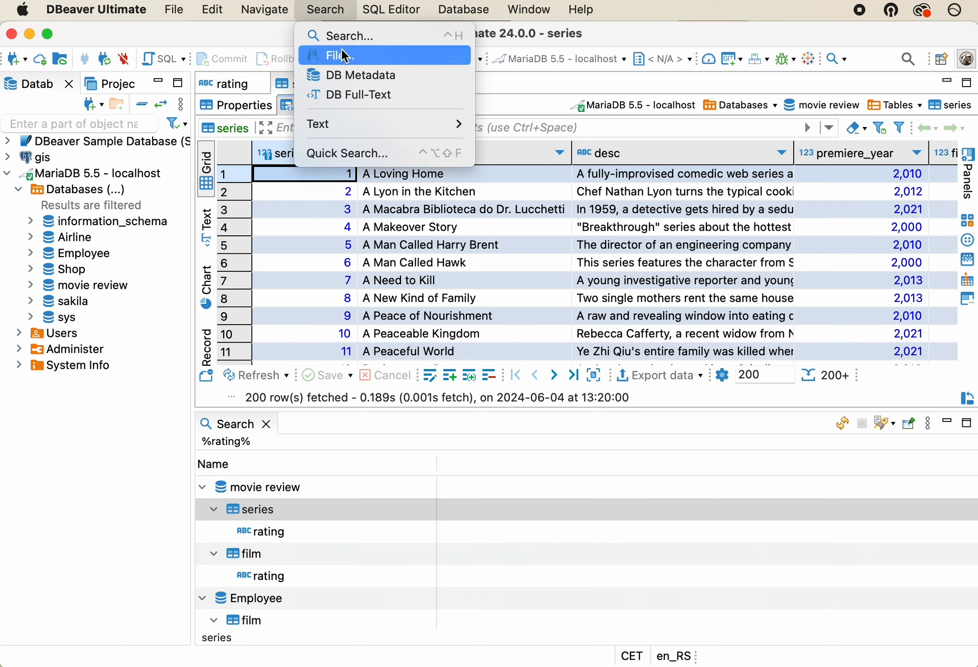
left_click(361, 75)
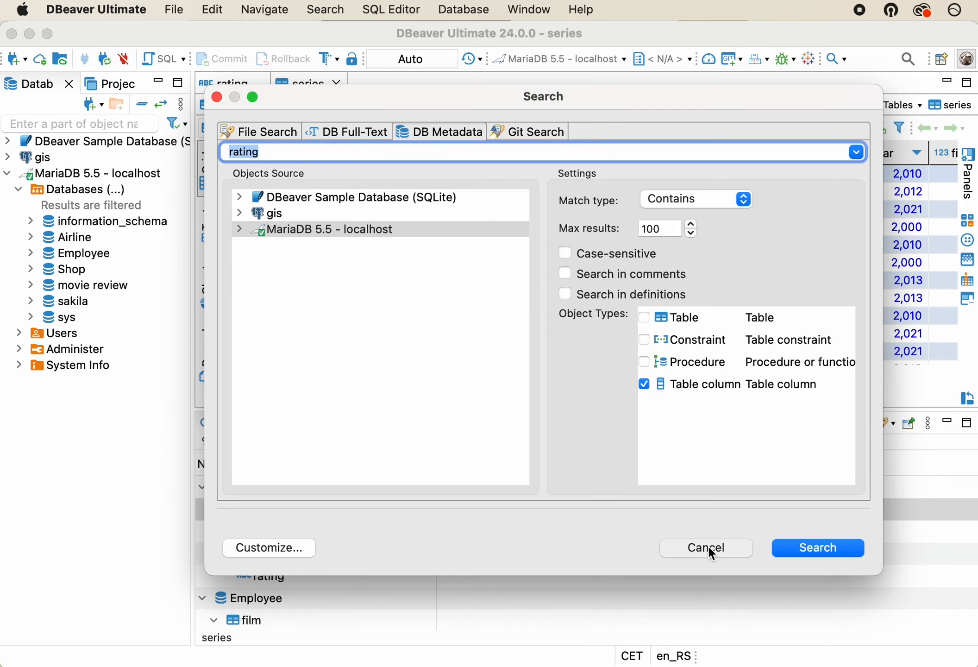
left_click(706, 549)
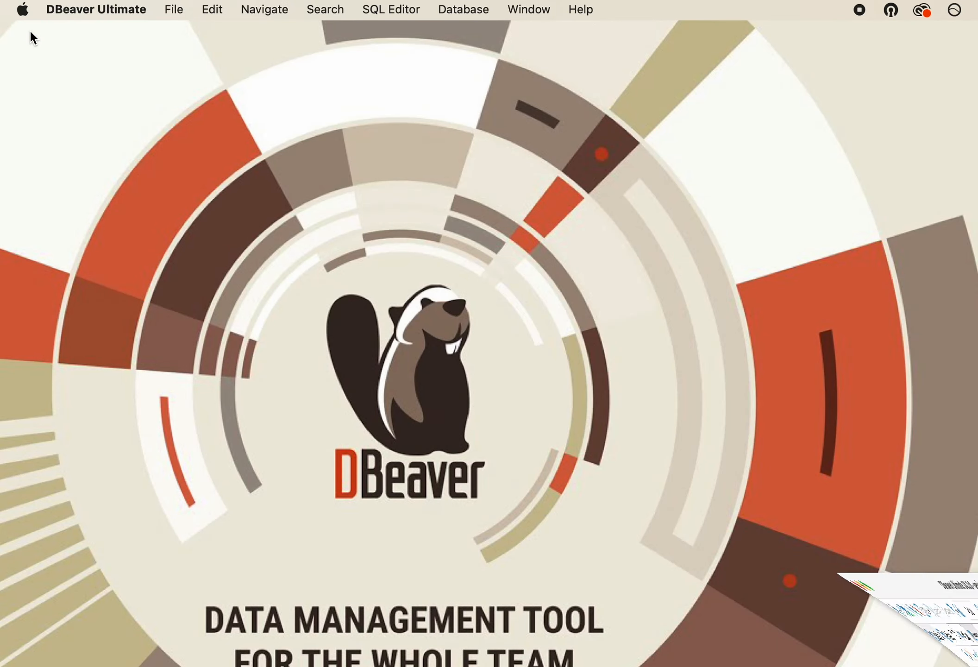